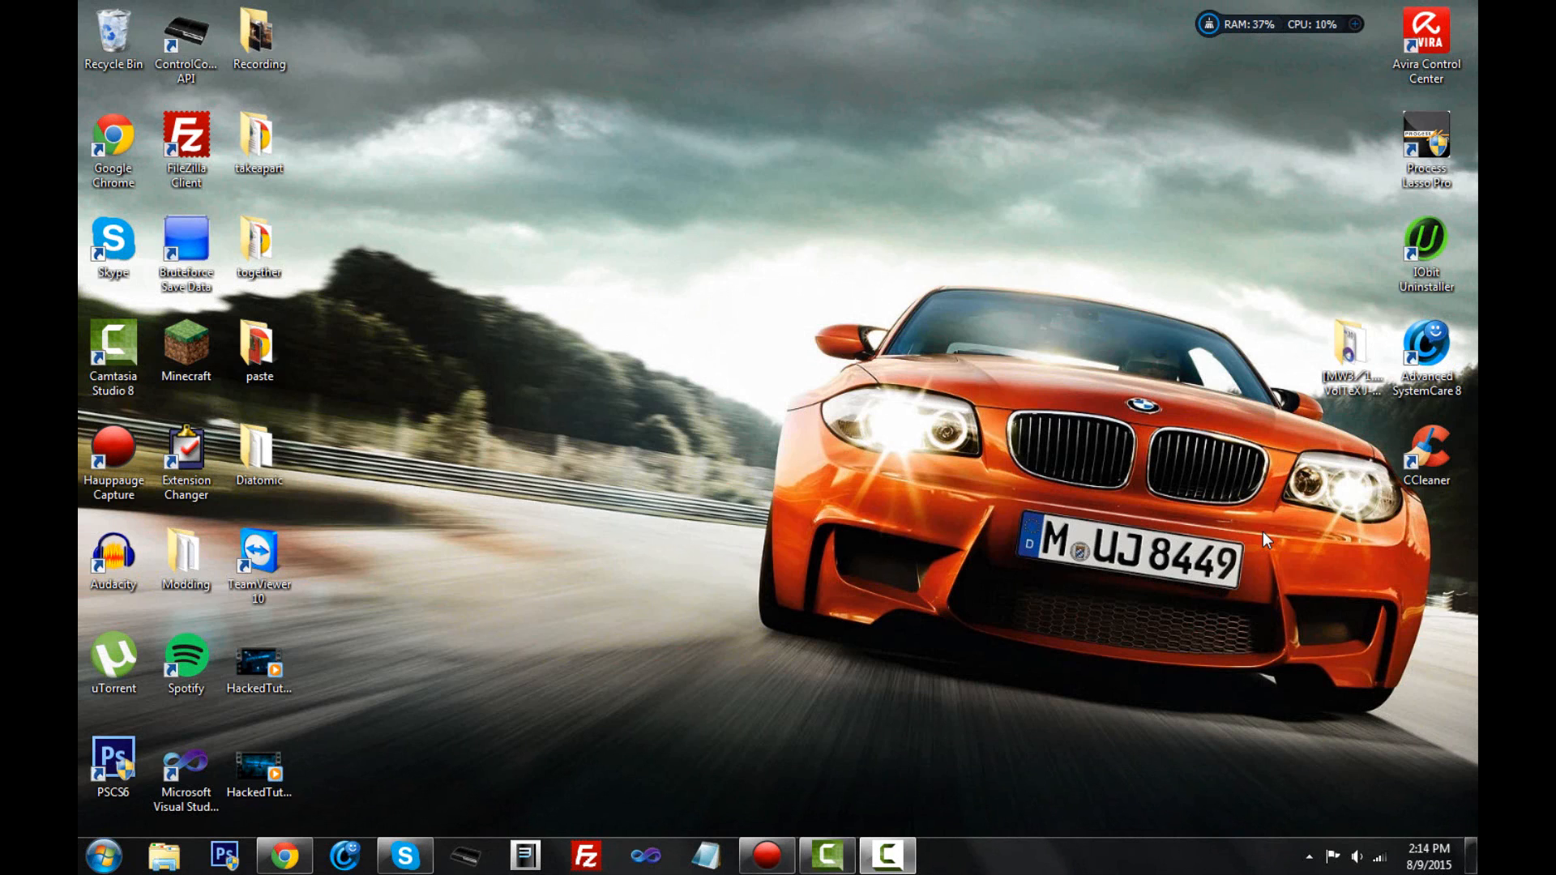
mouse_move(584, 300)
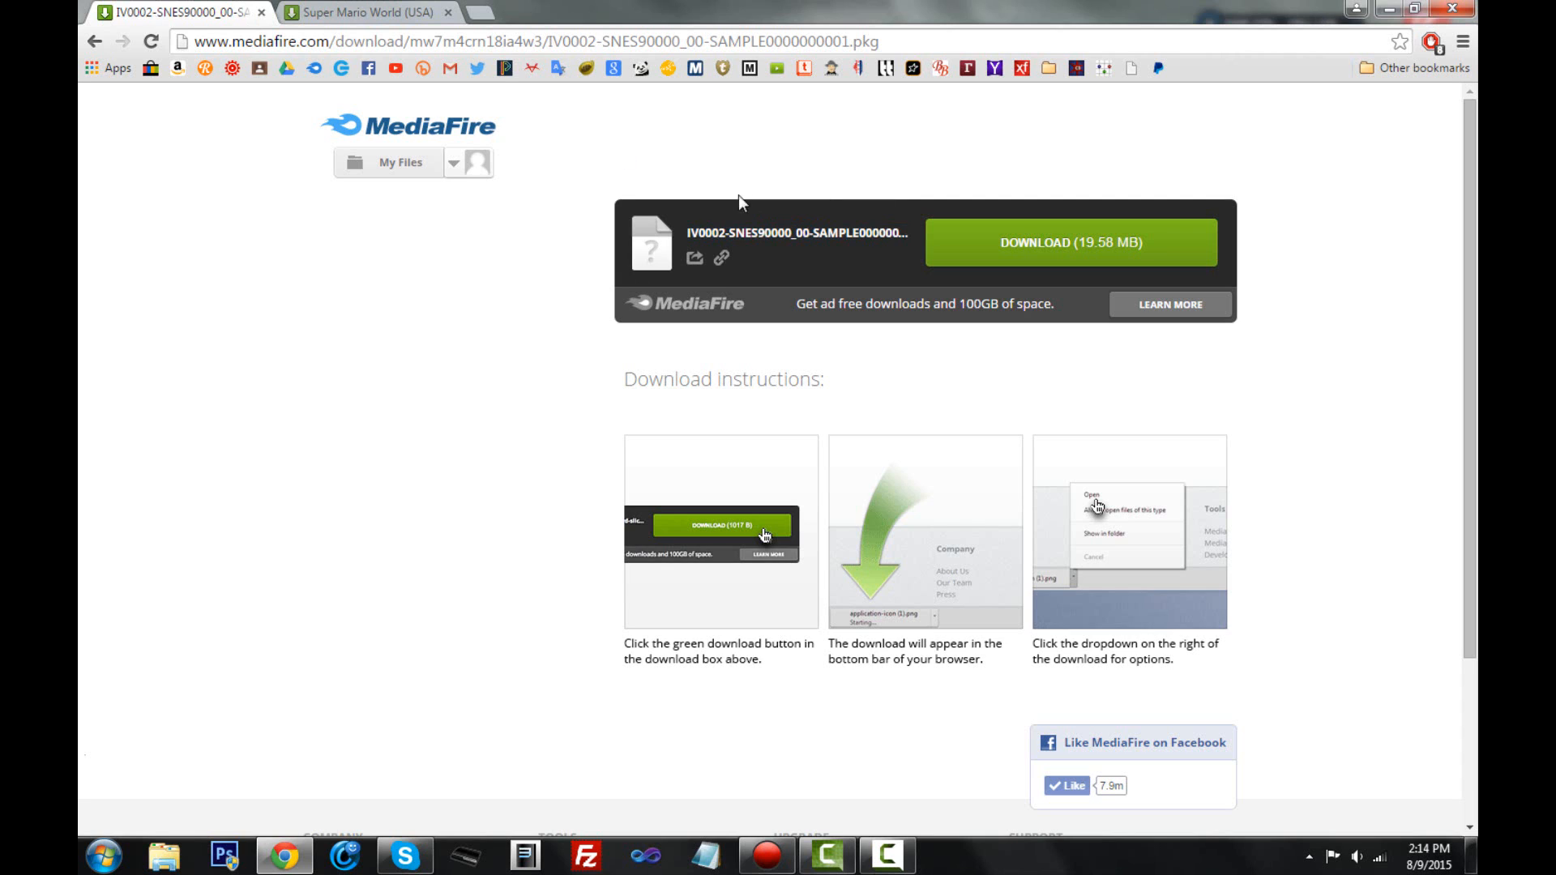
Step: Download the IV0002-SNES90000 emulator package from MediaFire, then go to the Super Mario World page
click(364, 12)
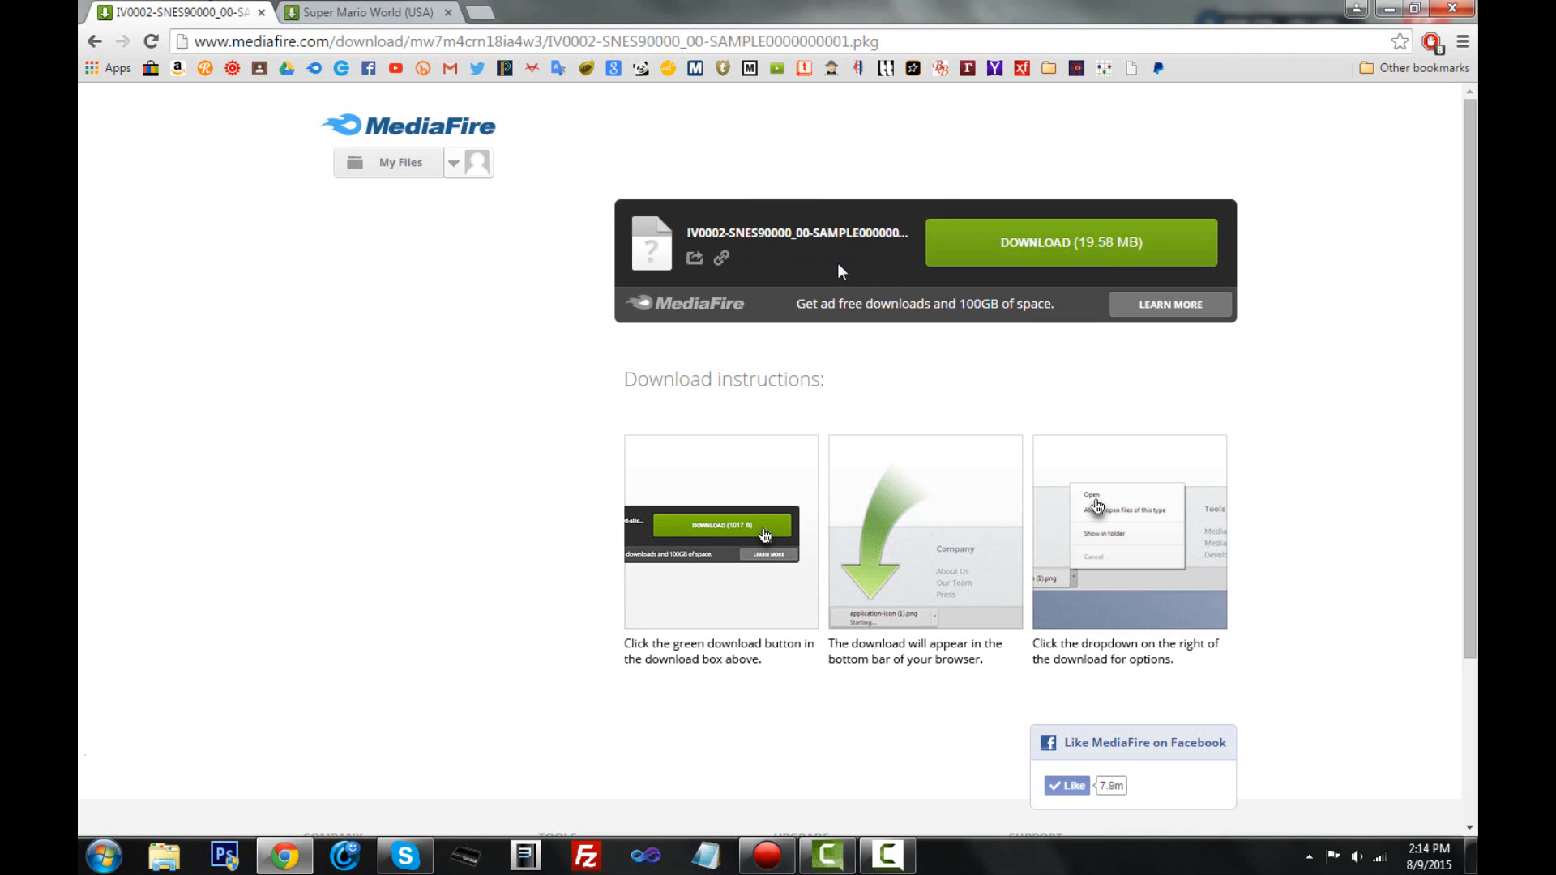
click(1070, 242)
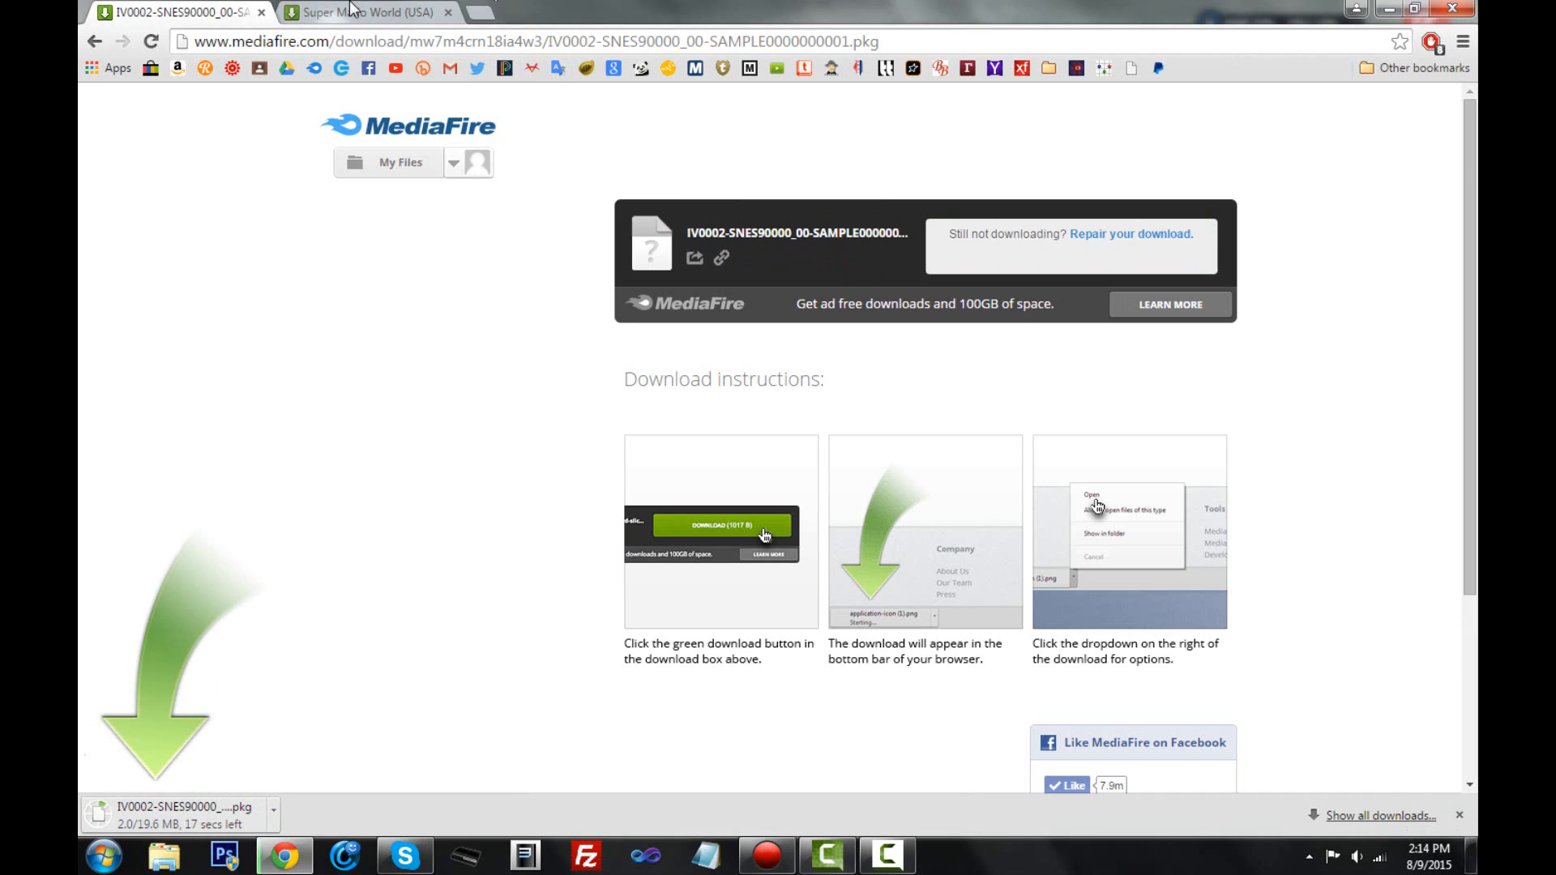
click(367, 12)
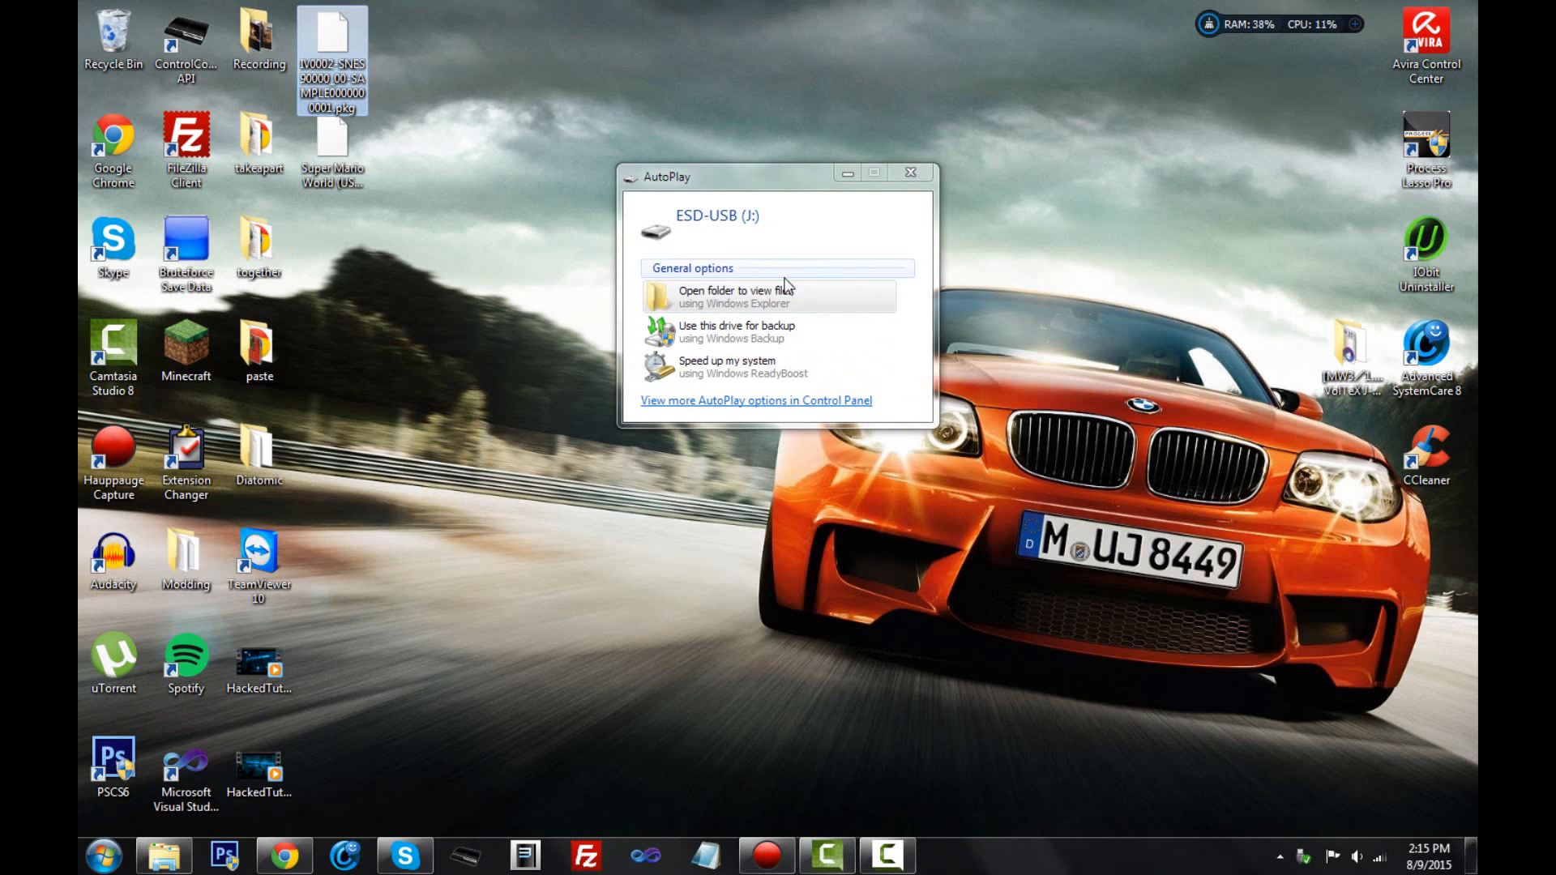
Step: Open the ESD-USB (J:) drive, select the SNES90000 .pkg file and press Delete
click(737, 297)
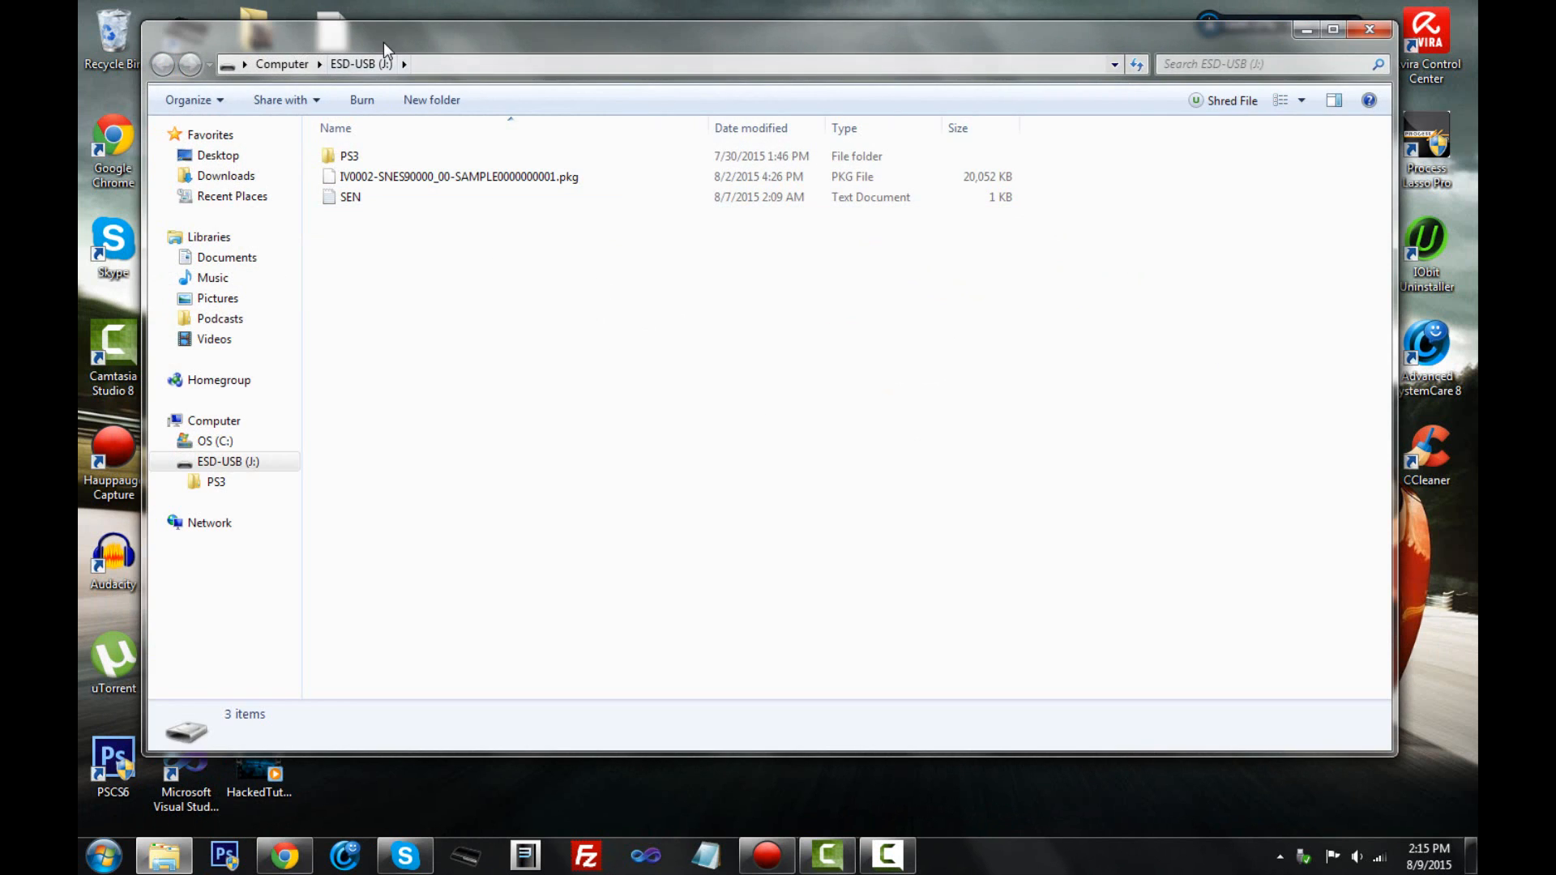
click(747, 185)
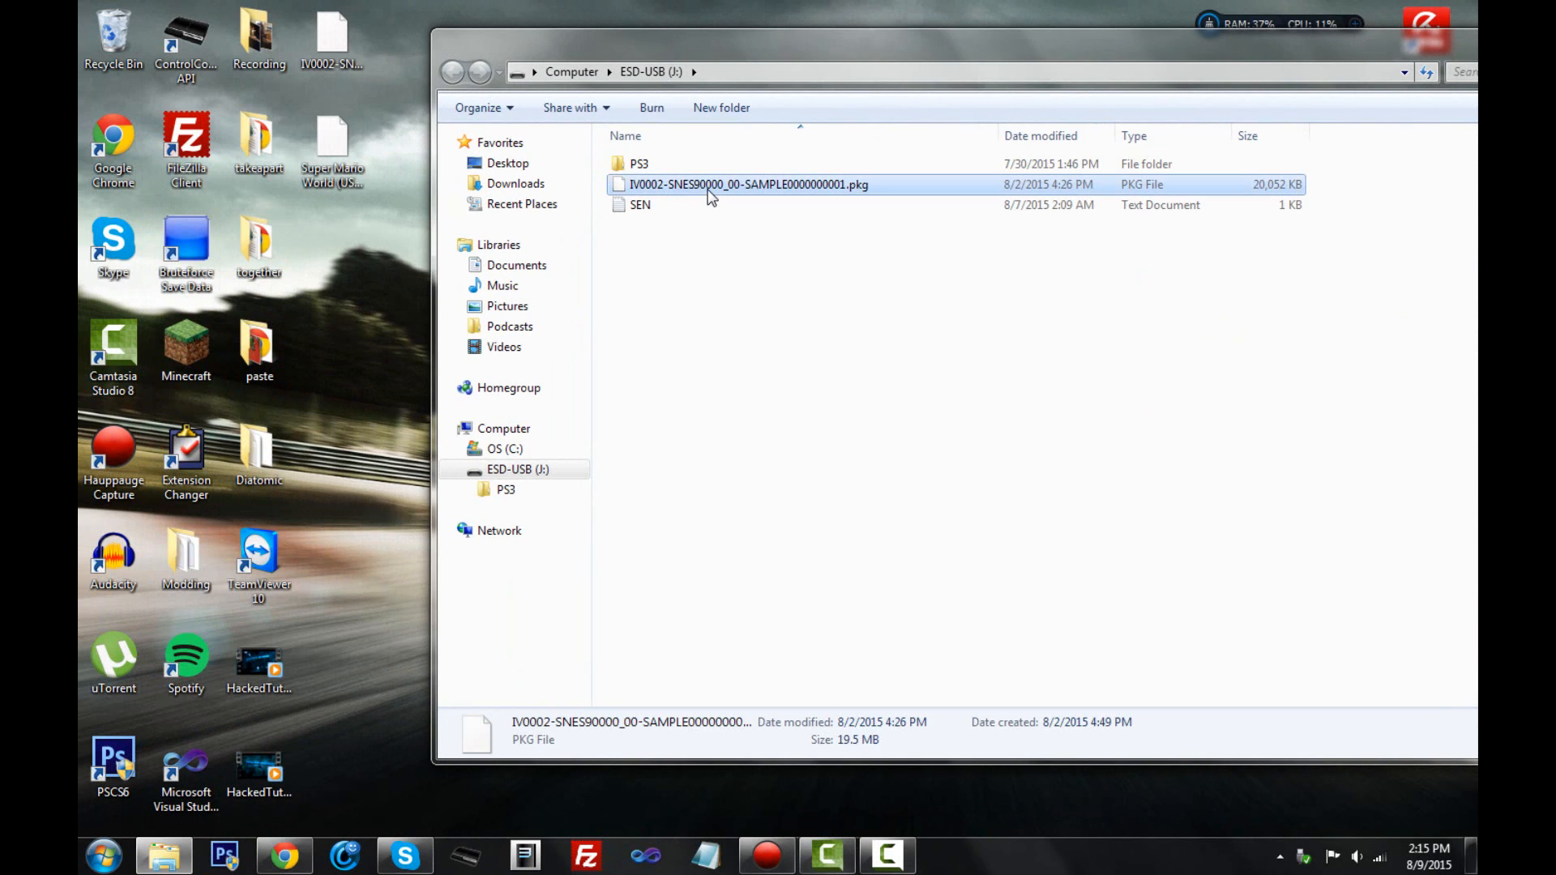
key(Delete)
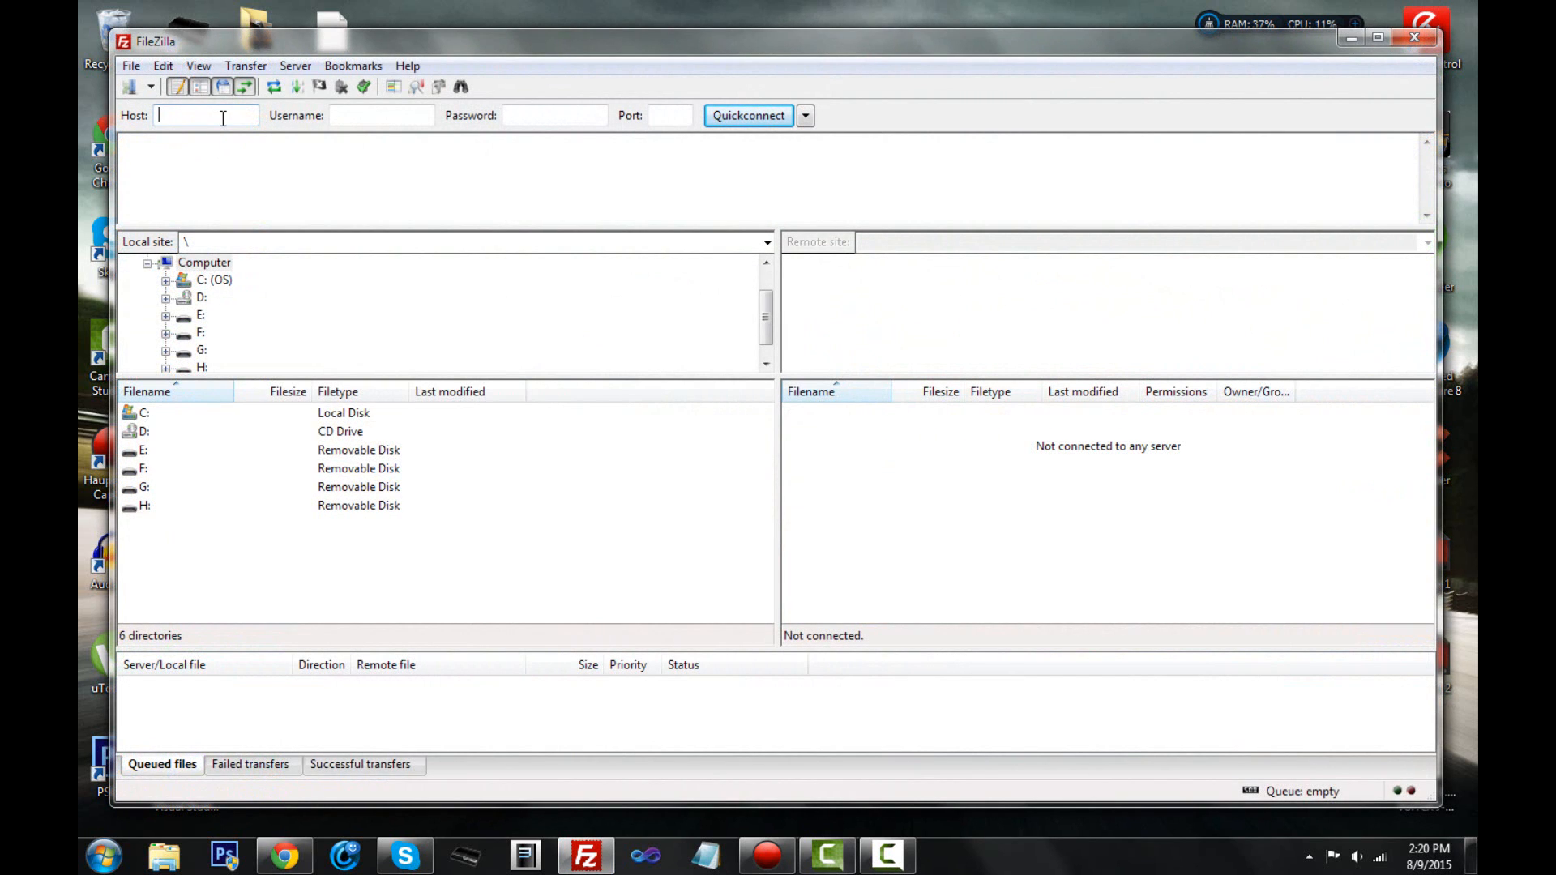
Step: Check the PS3's IP in Hauppauge Capture and Quickconnect FileZilla to 192.168.2.6
click(826, 854)
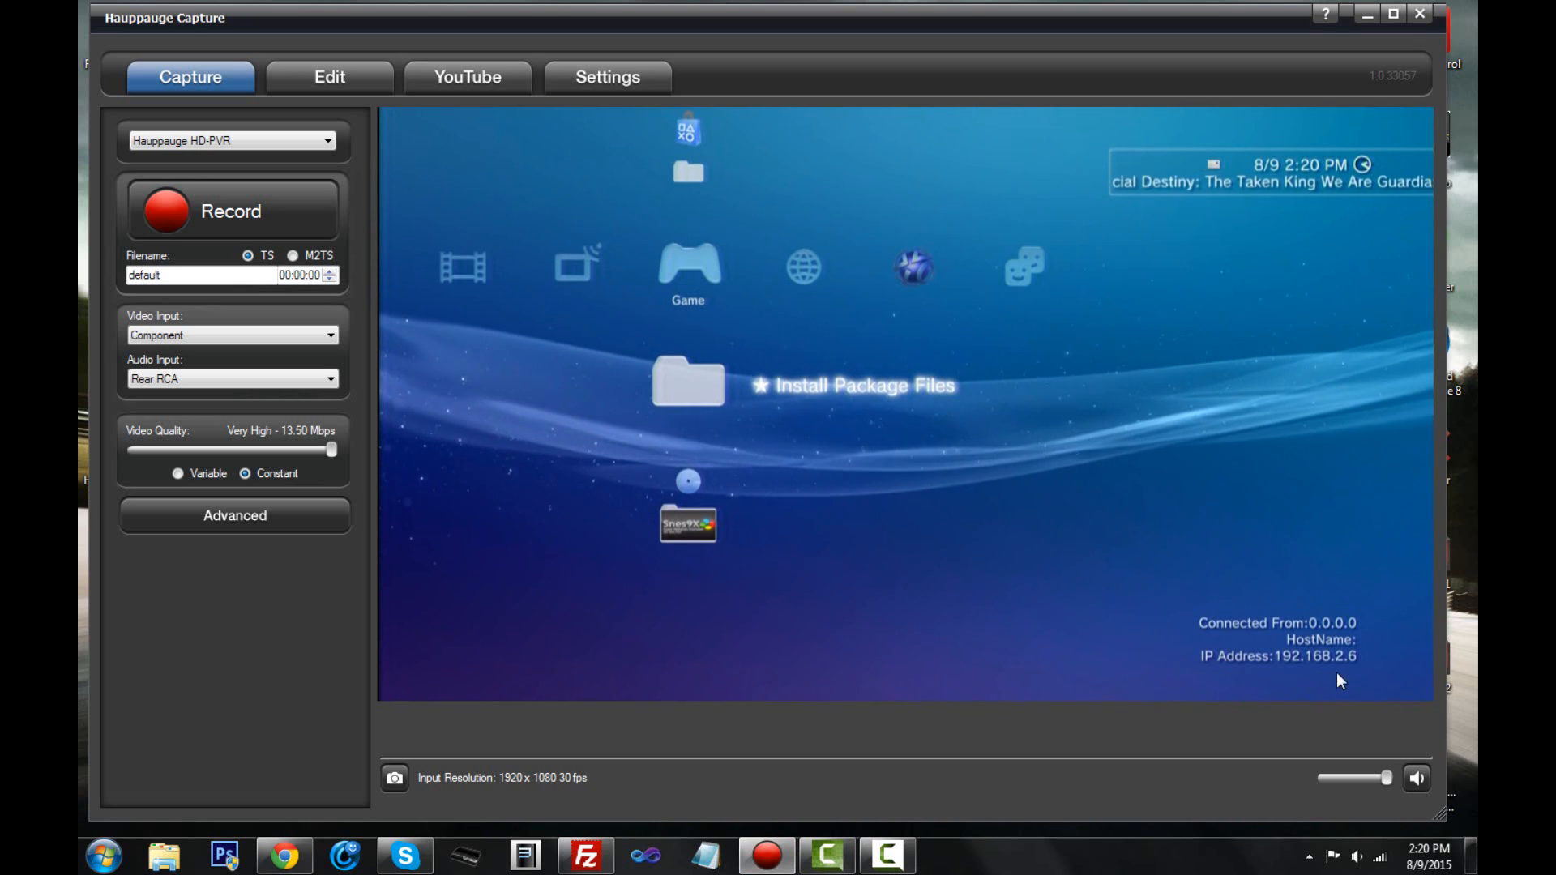
click(585, 854)
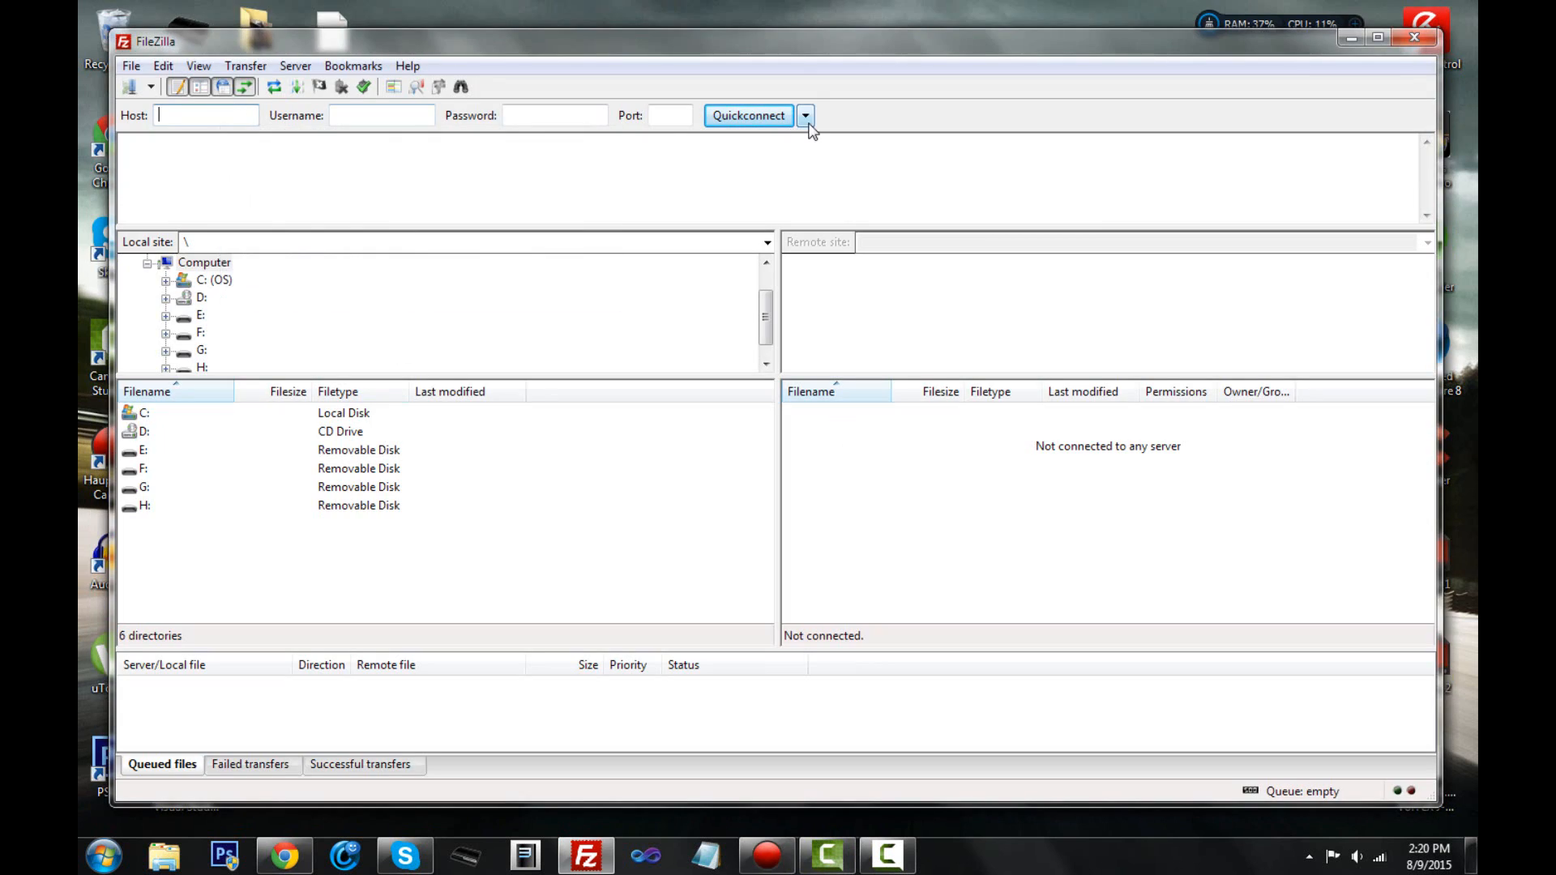
click(804, 115)
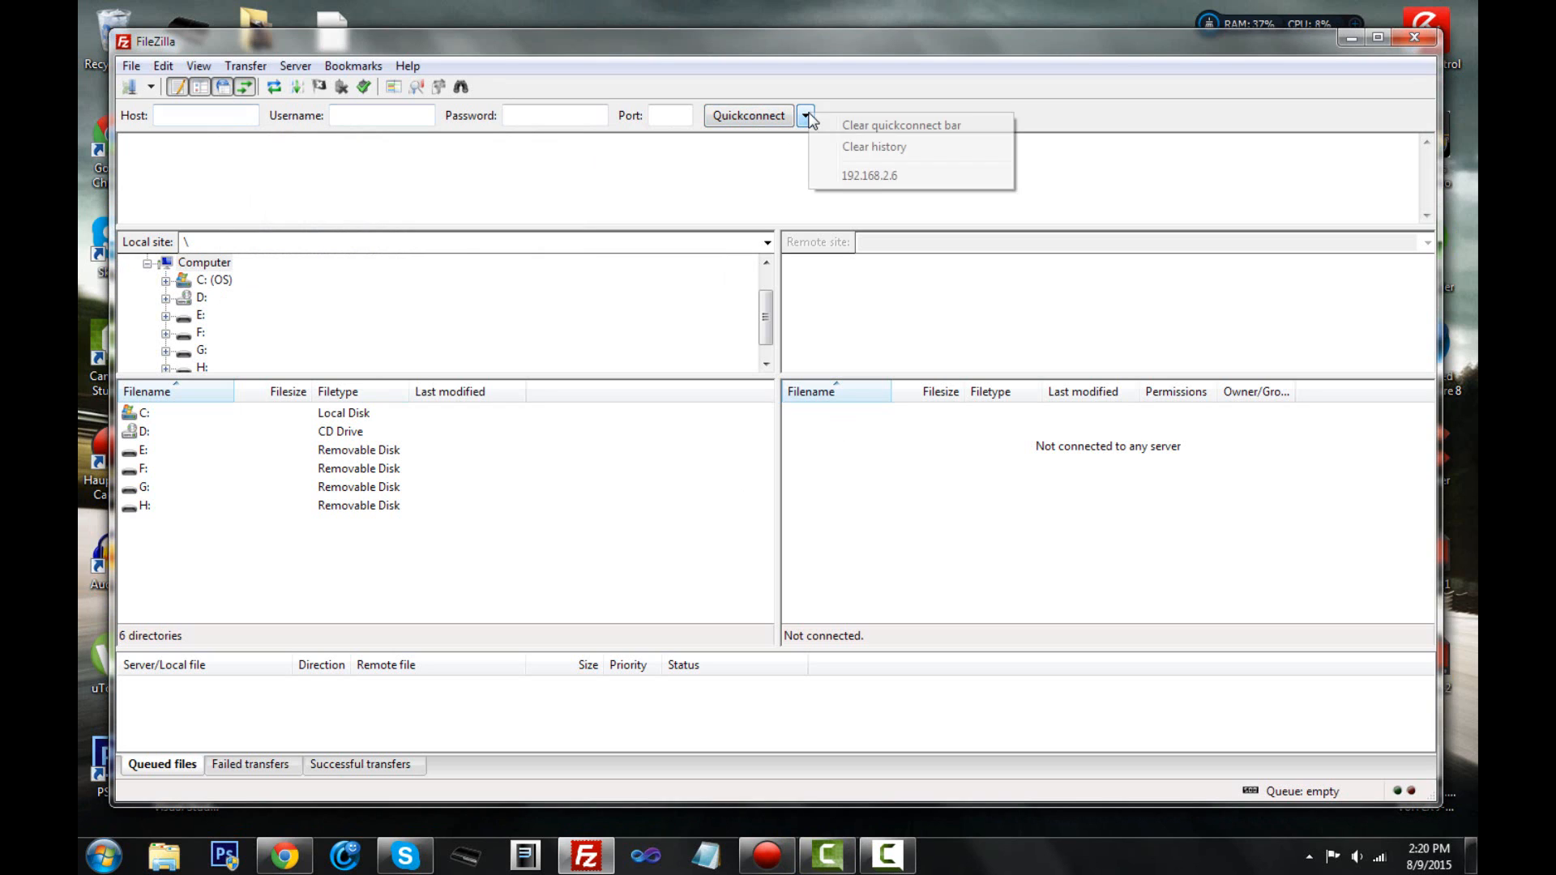
click(205, 115)
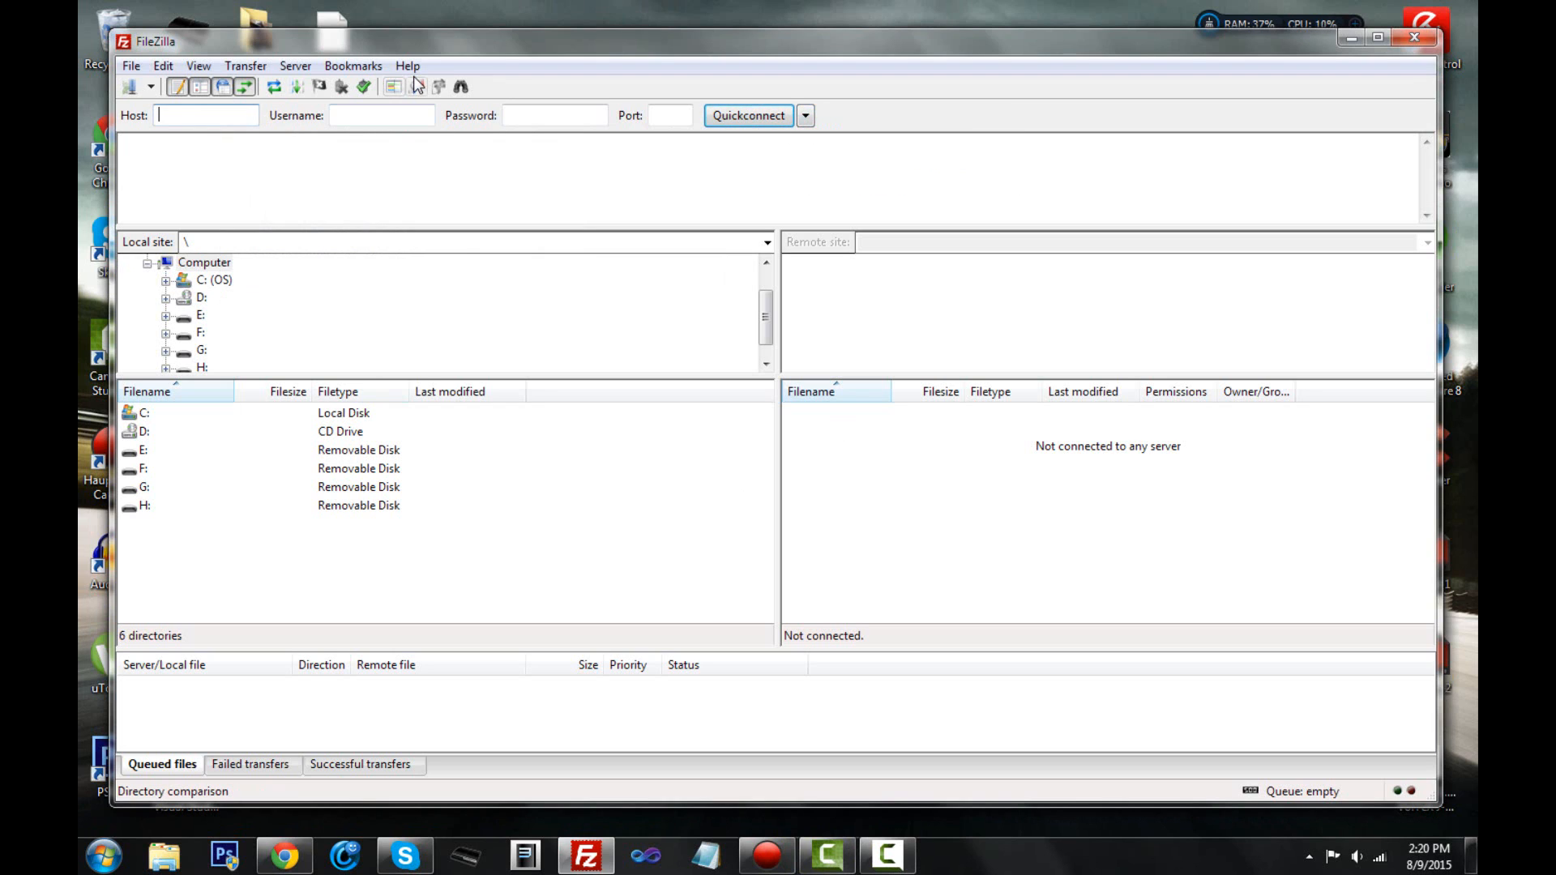
text(192.168.2.6)
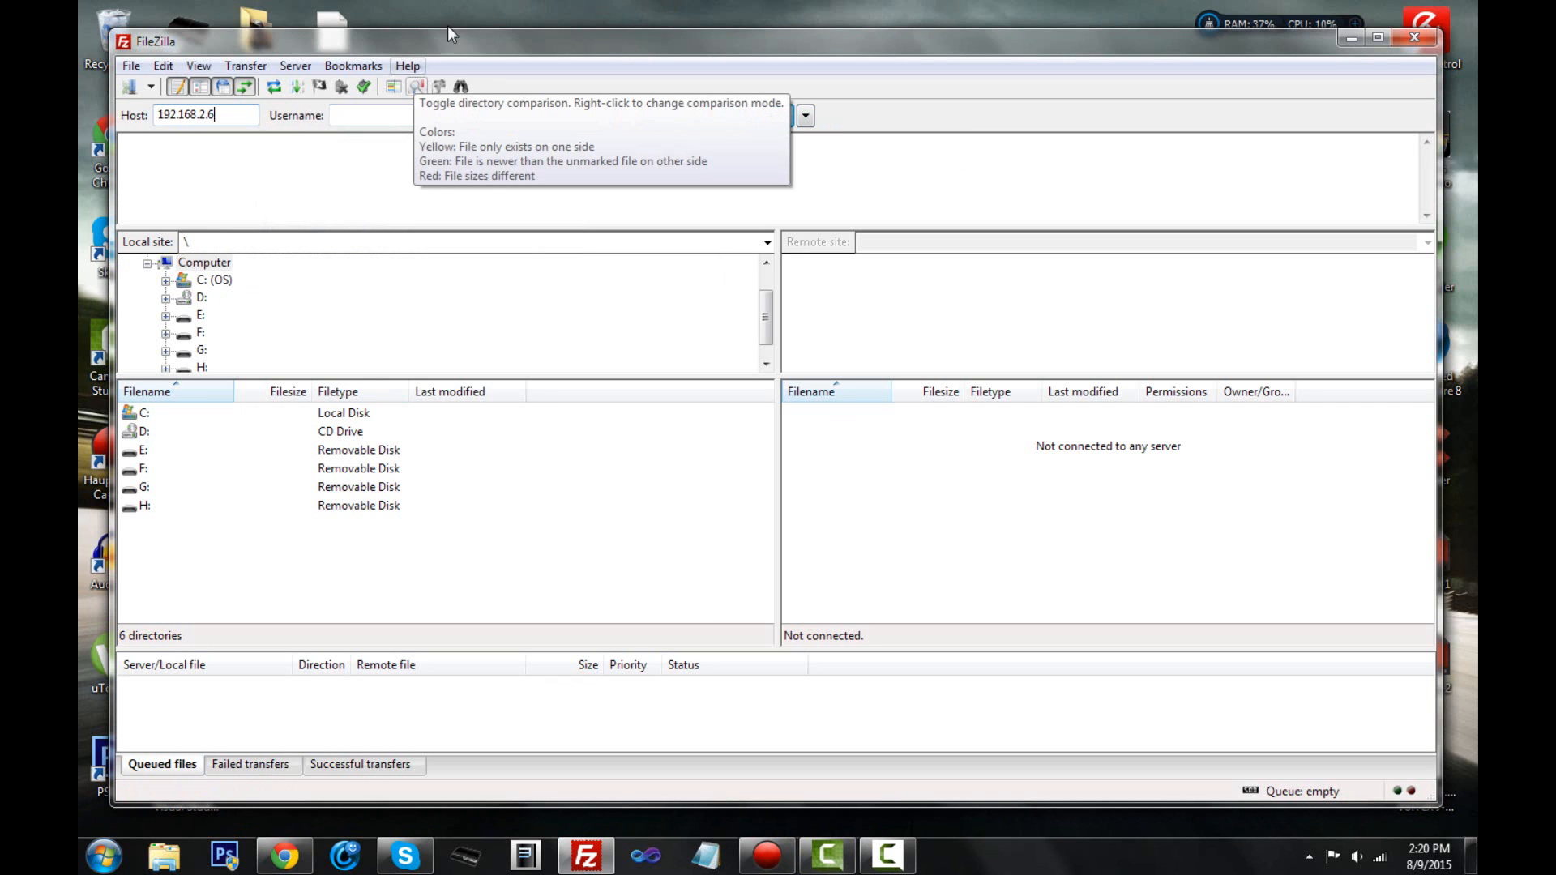
click(747, 115)
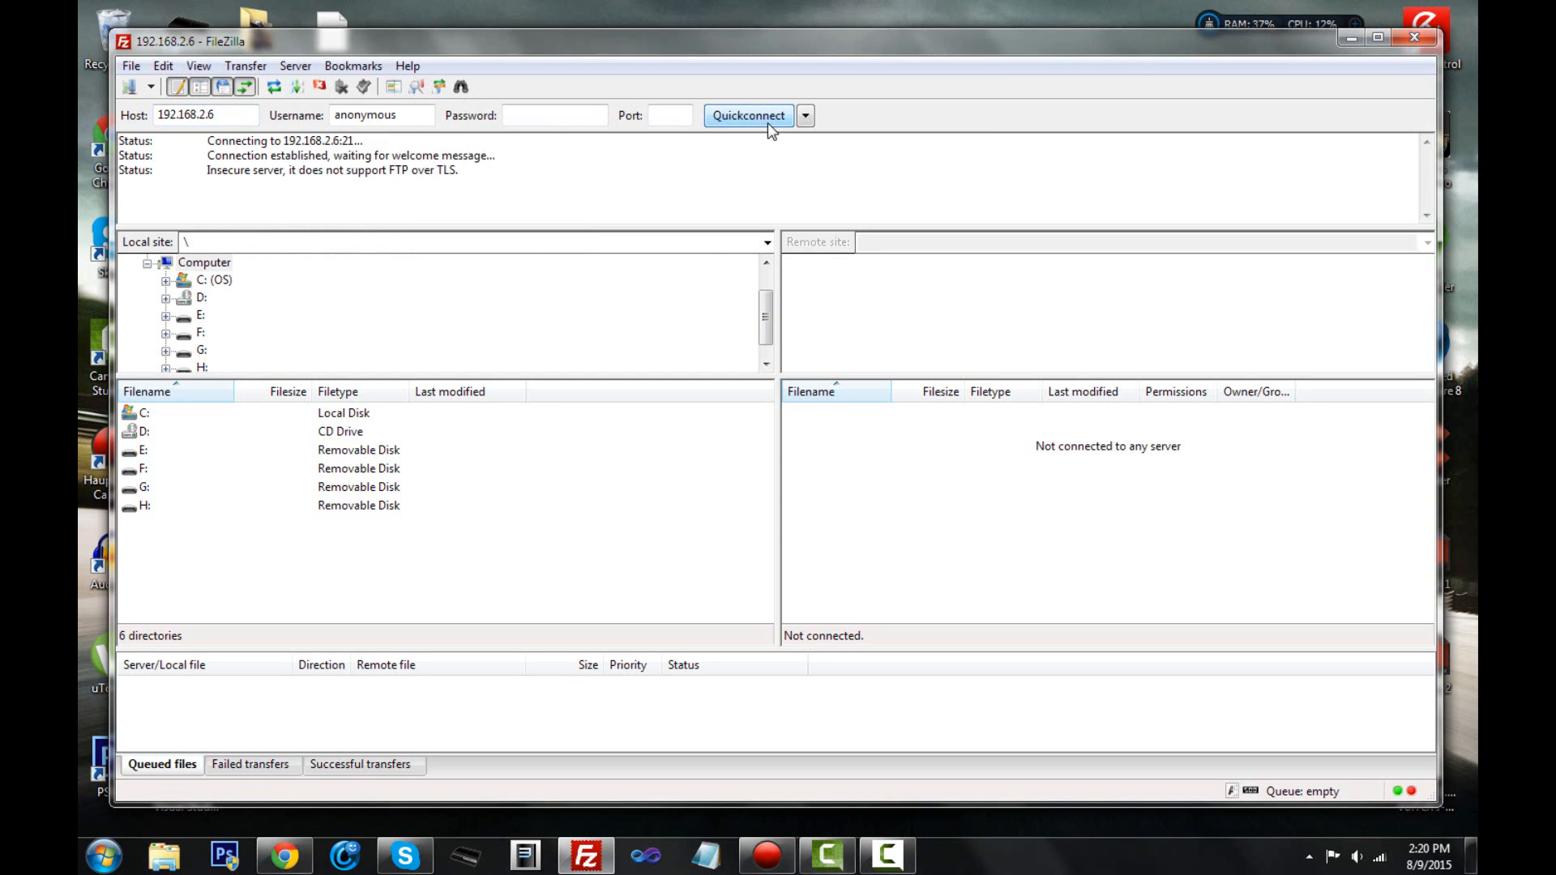
click(748, 115)
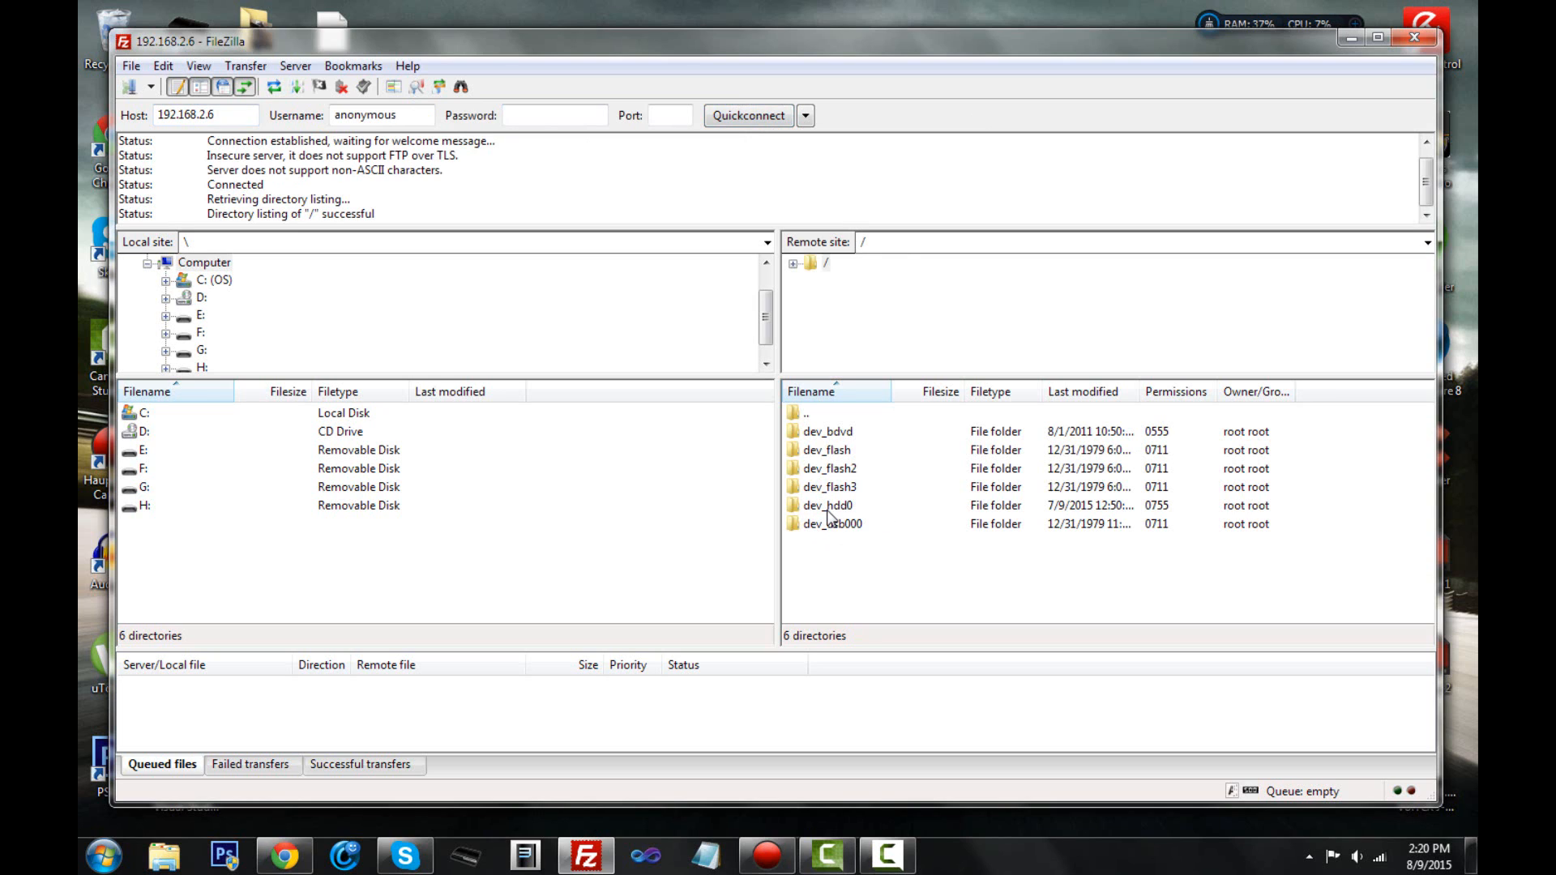
Step: Navigate the remote pane through dev_hdd0 and game into /dev_hdd0/game/SNES90000/USRDIR
click(828, 505)
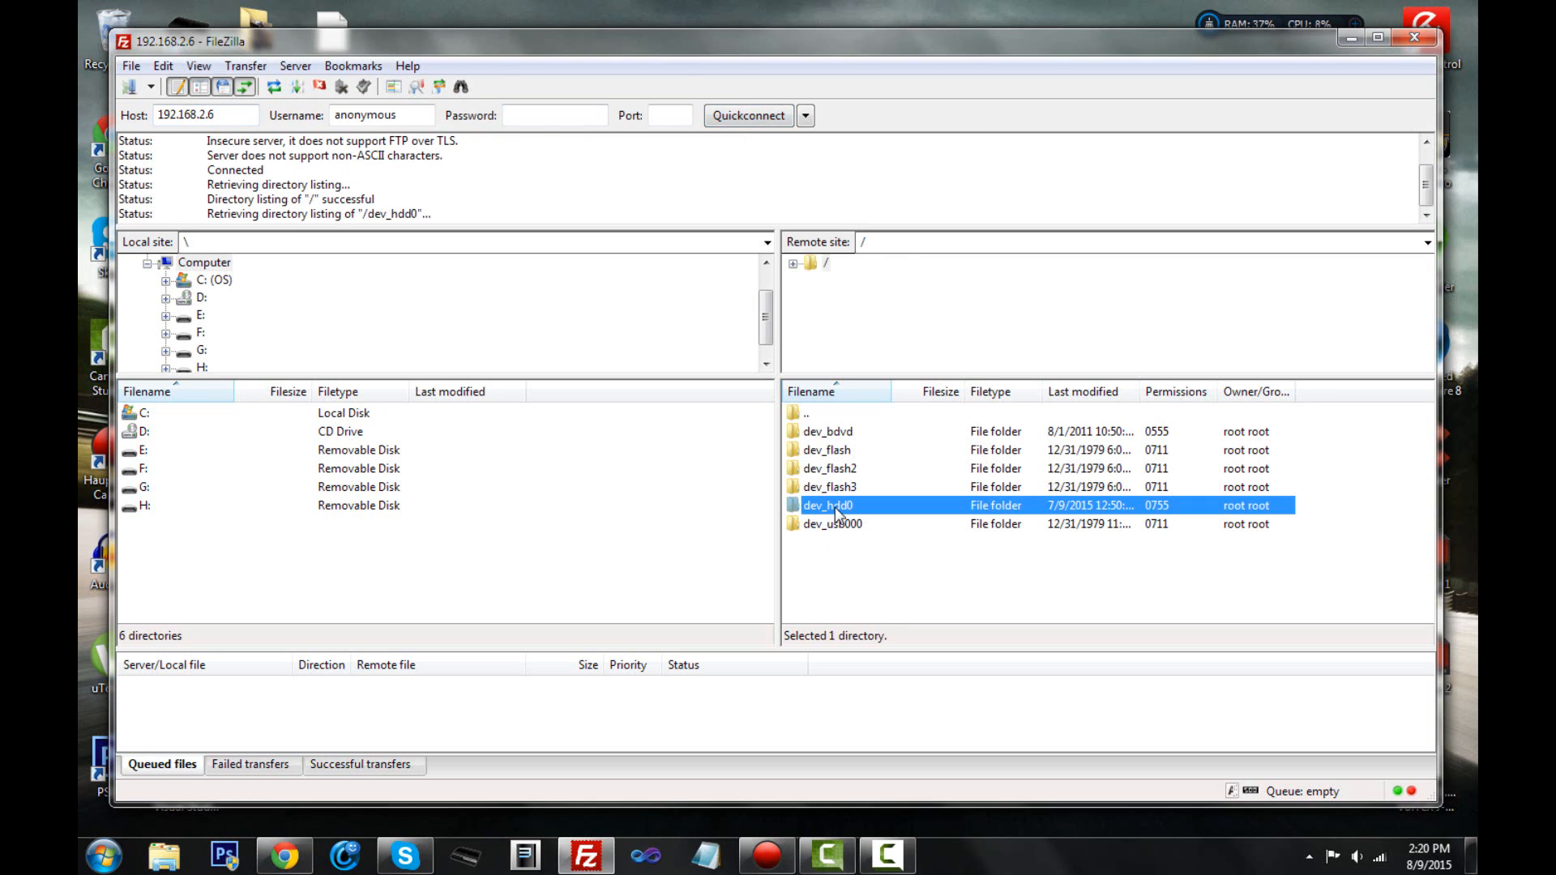
double_click(828, 504)
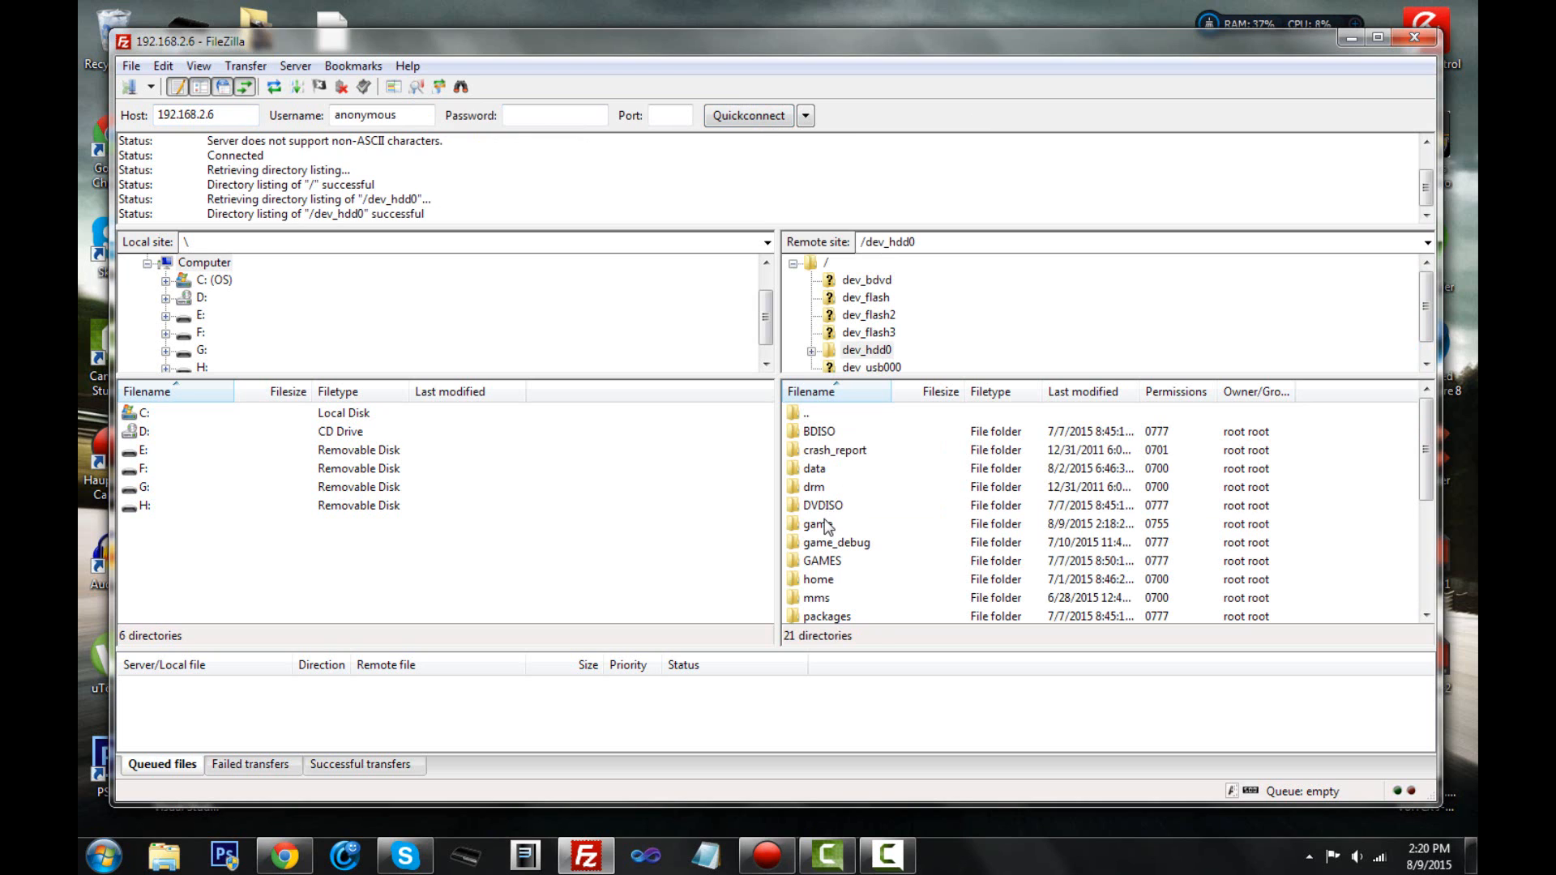
double_click(814, 524)
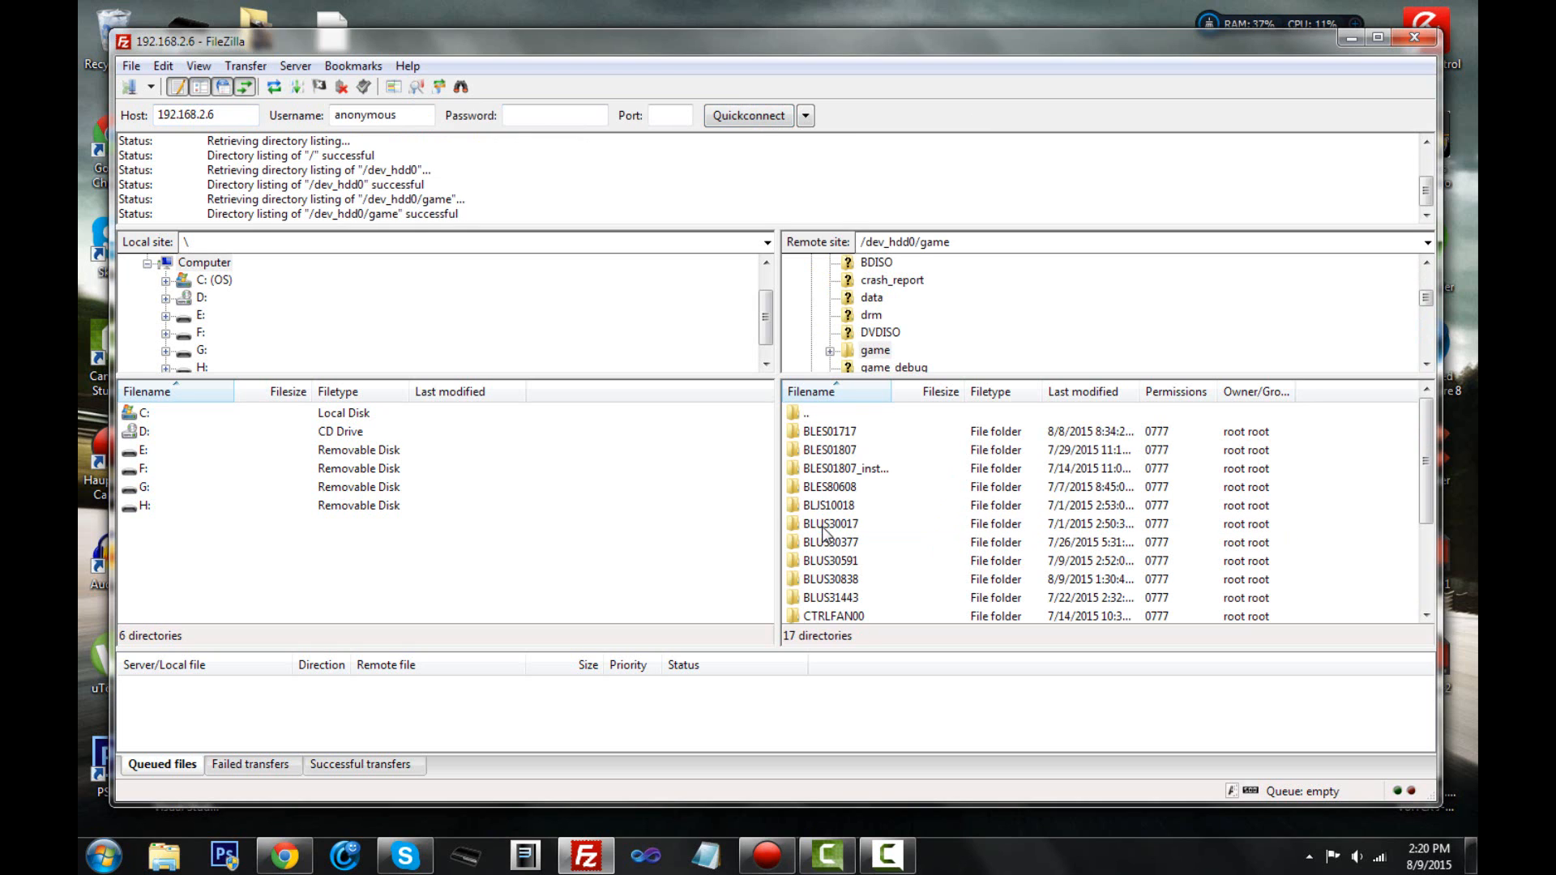
scroll(down, 3)
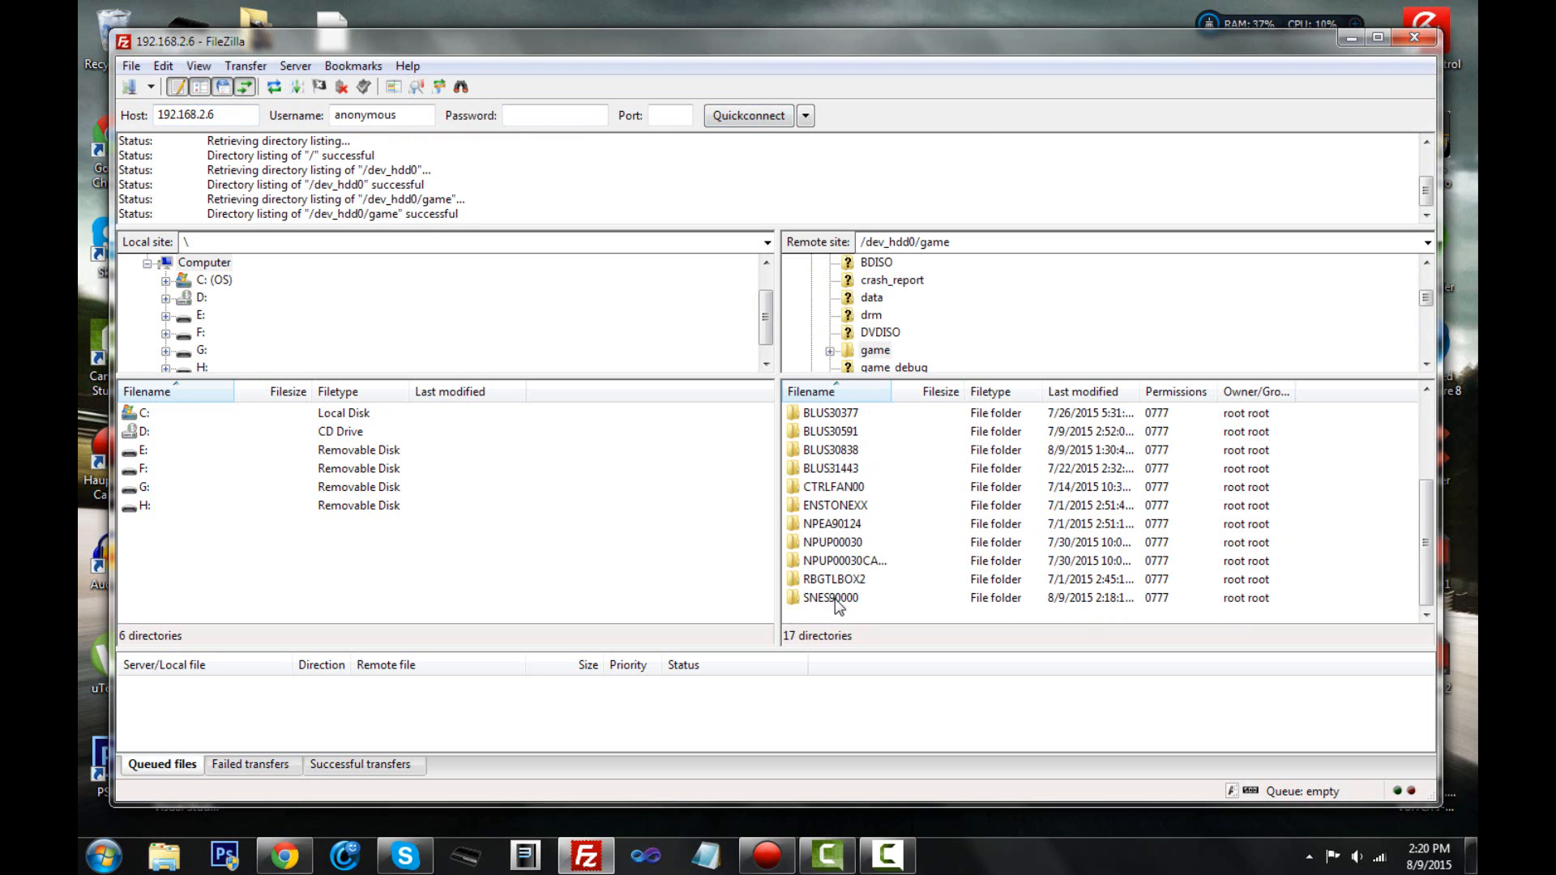
click(830, 597)
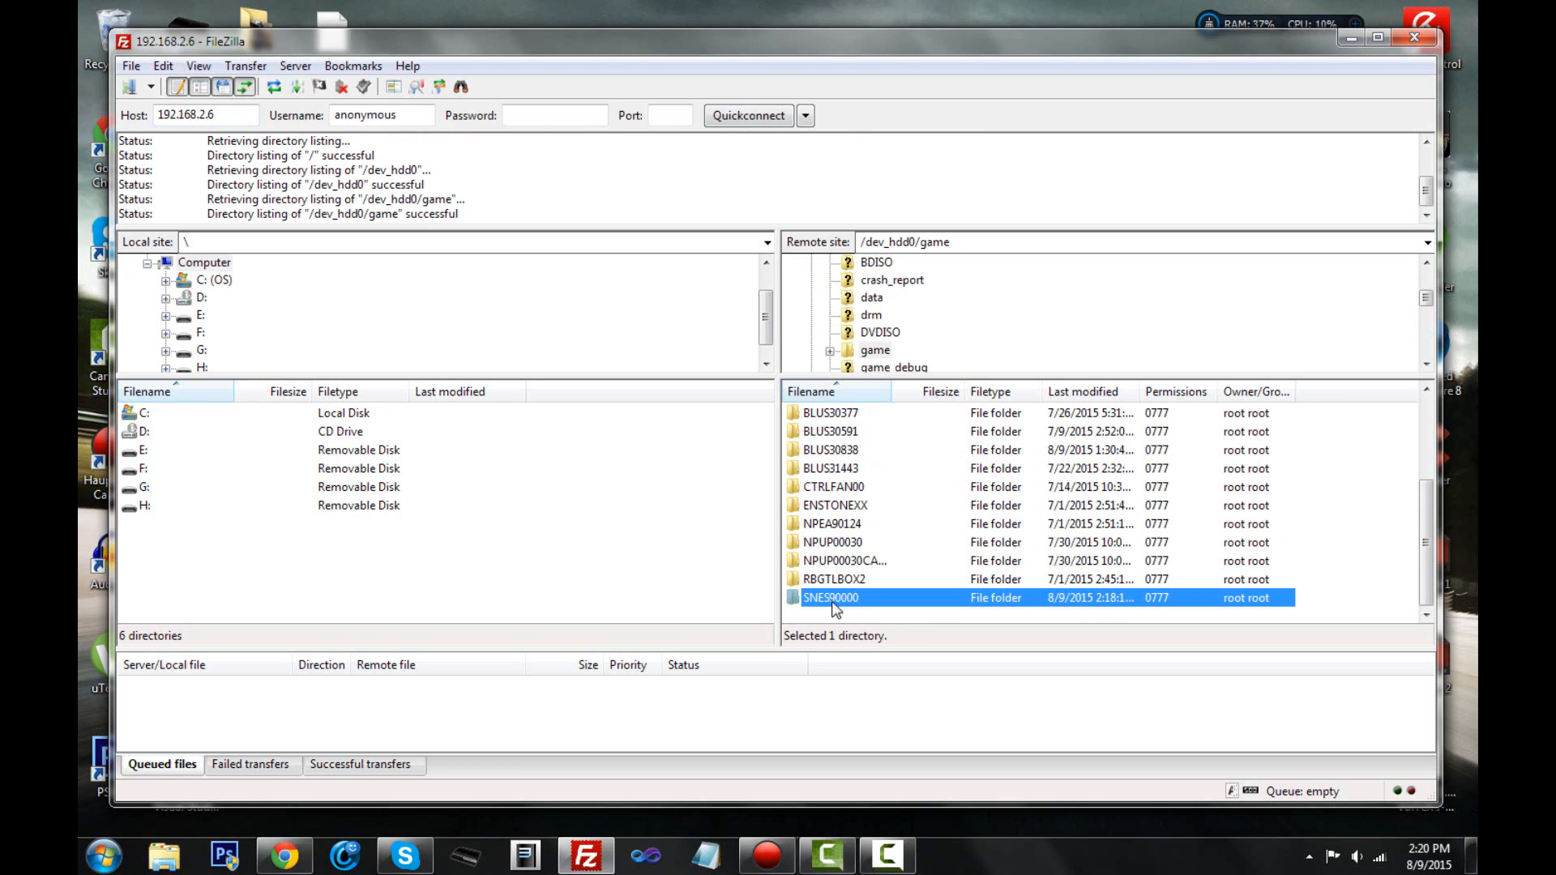
mouse_move(845, 607)
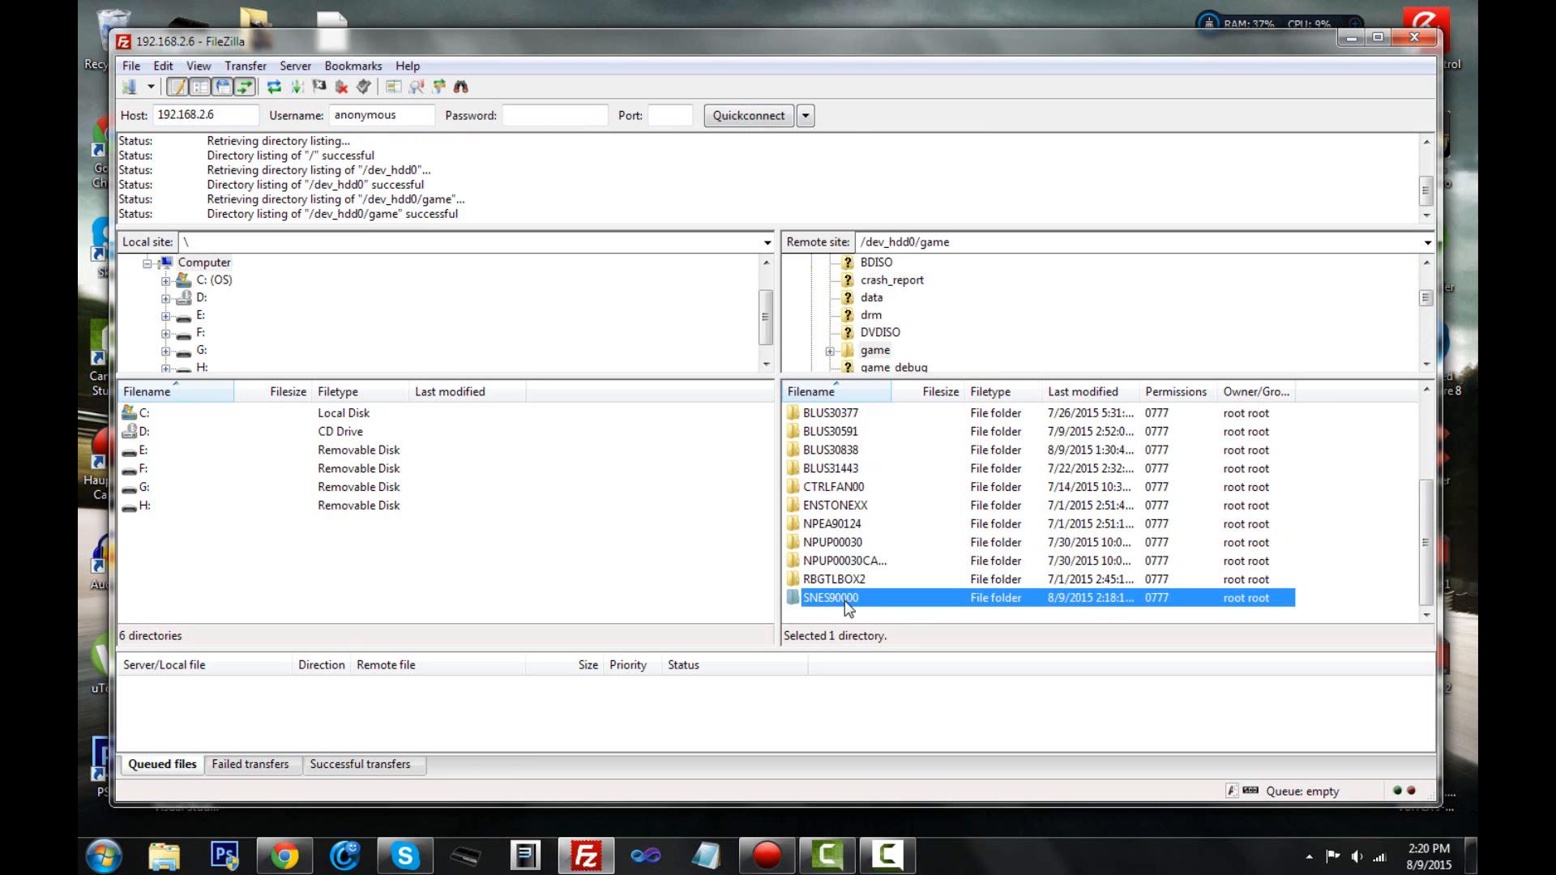
double_click(830, 597)
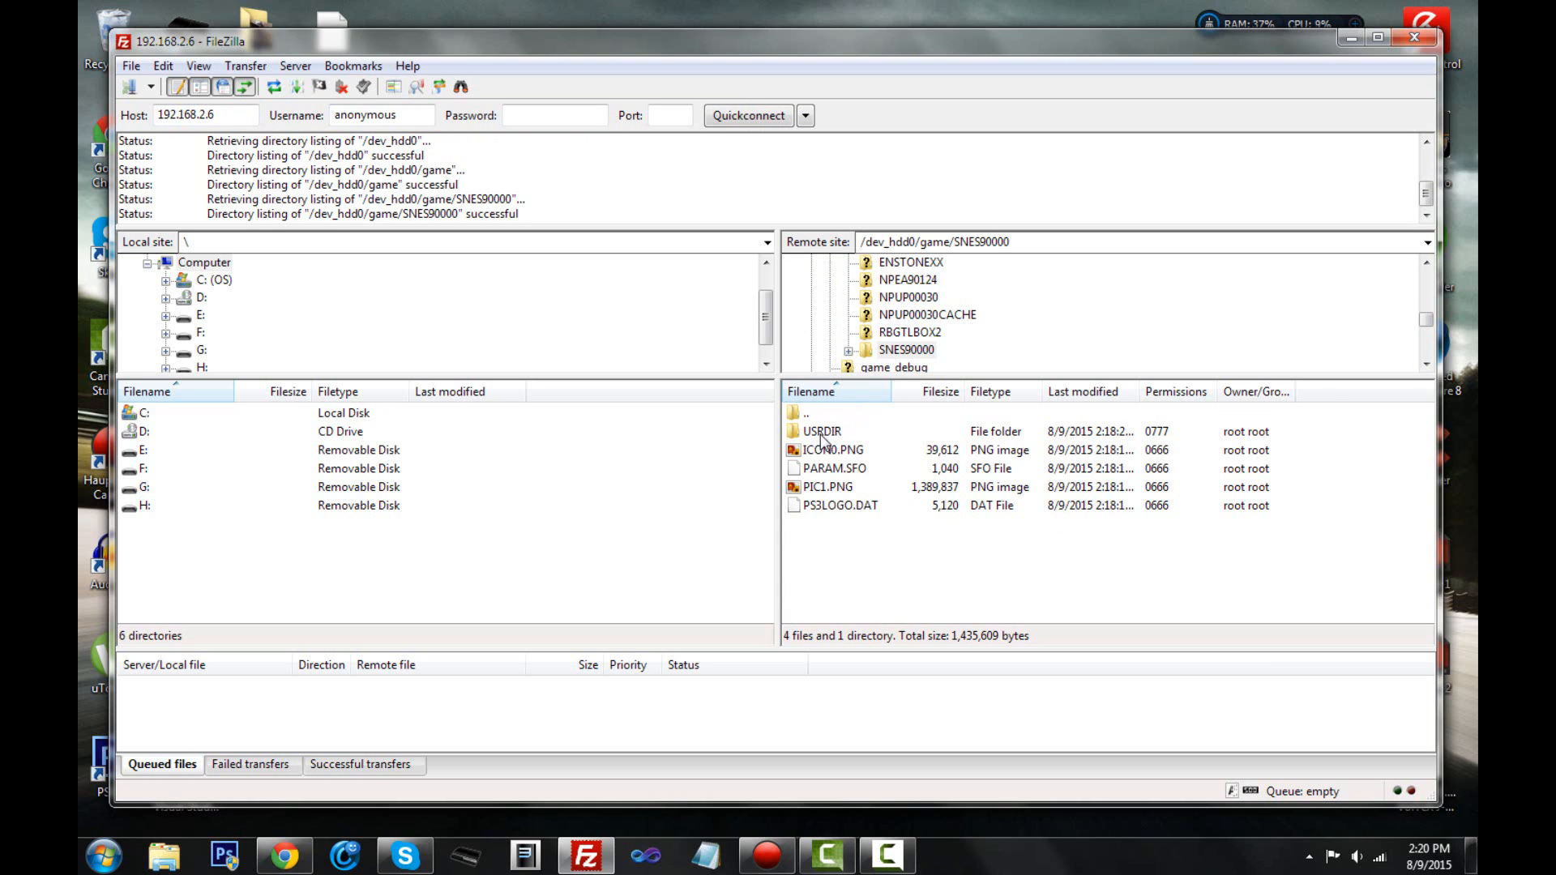
double_click(820, 430)
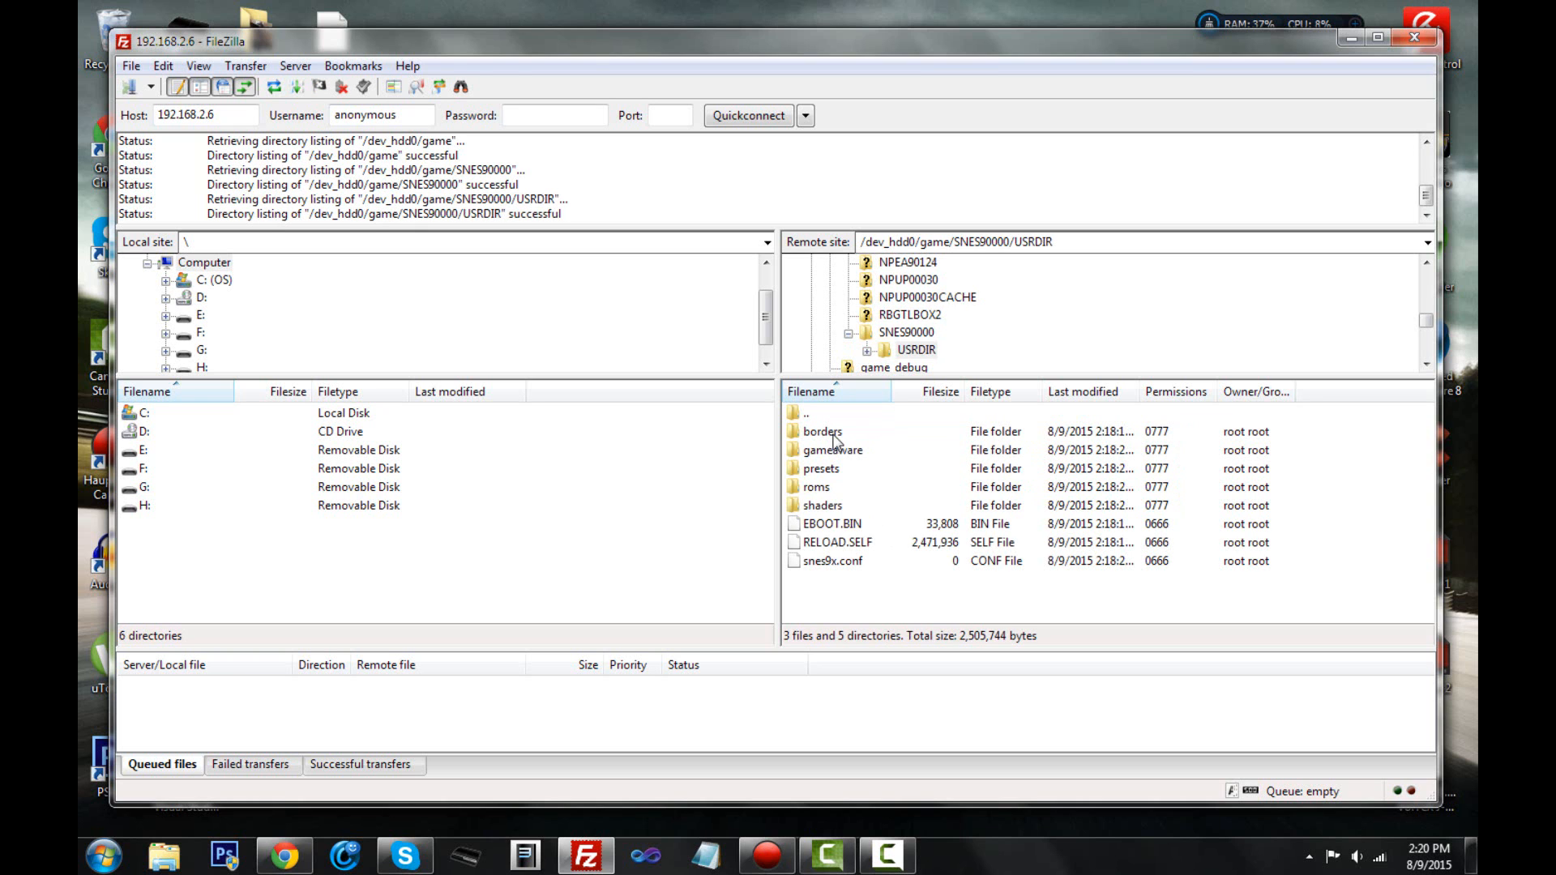
double_click(817, 486)
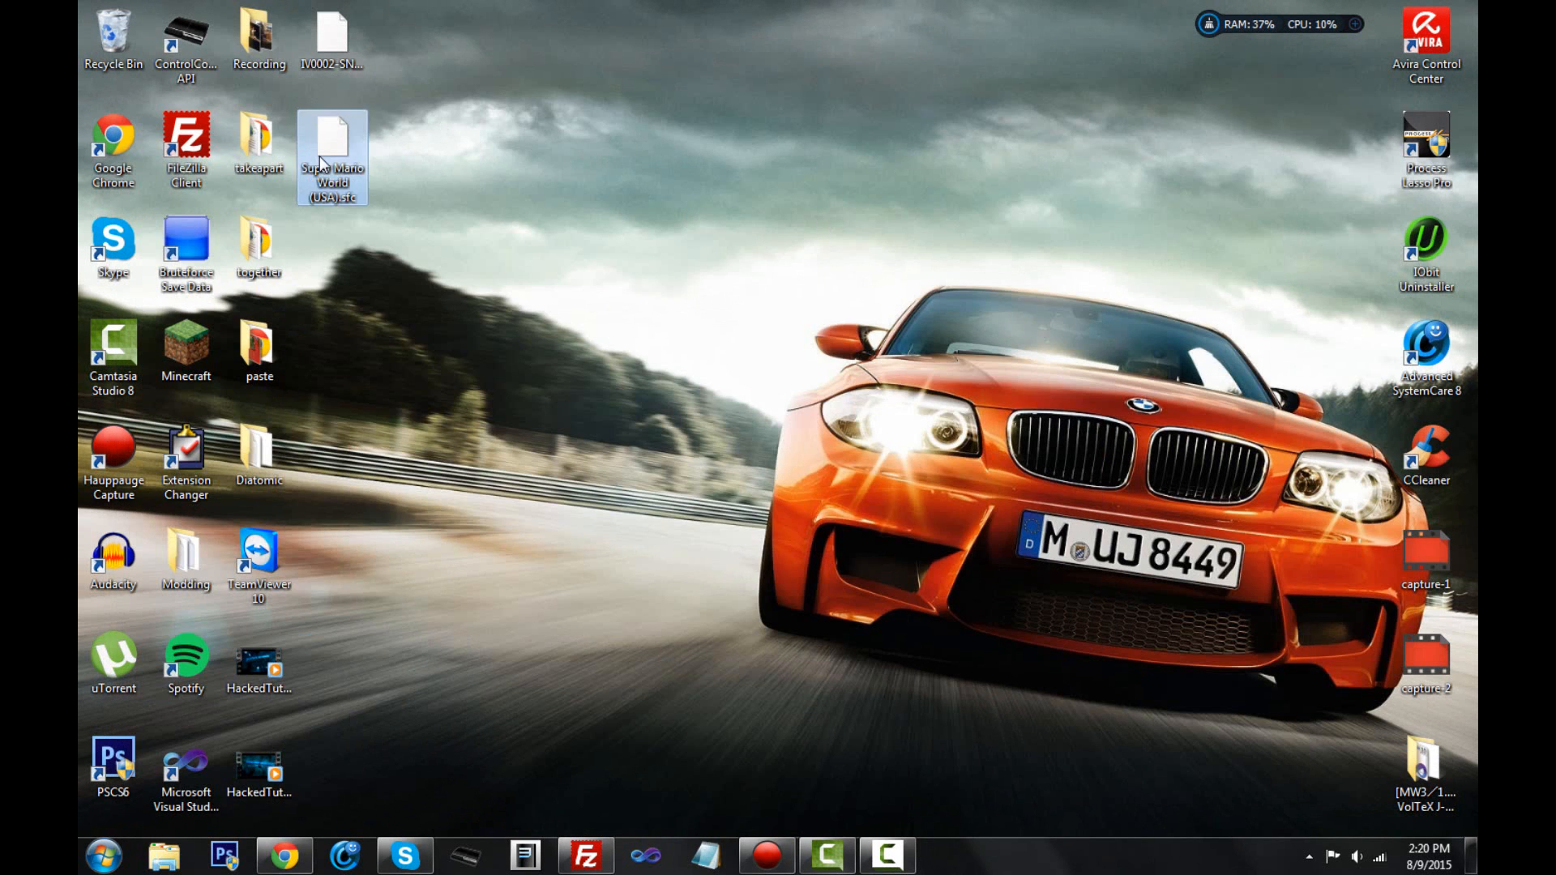
mouse_move(352, 150)
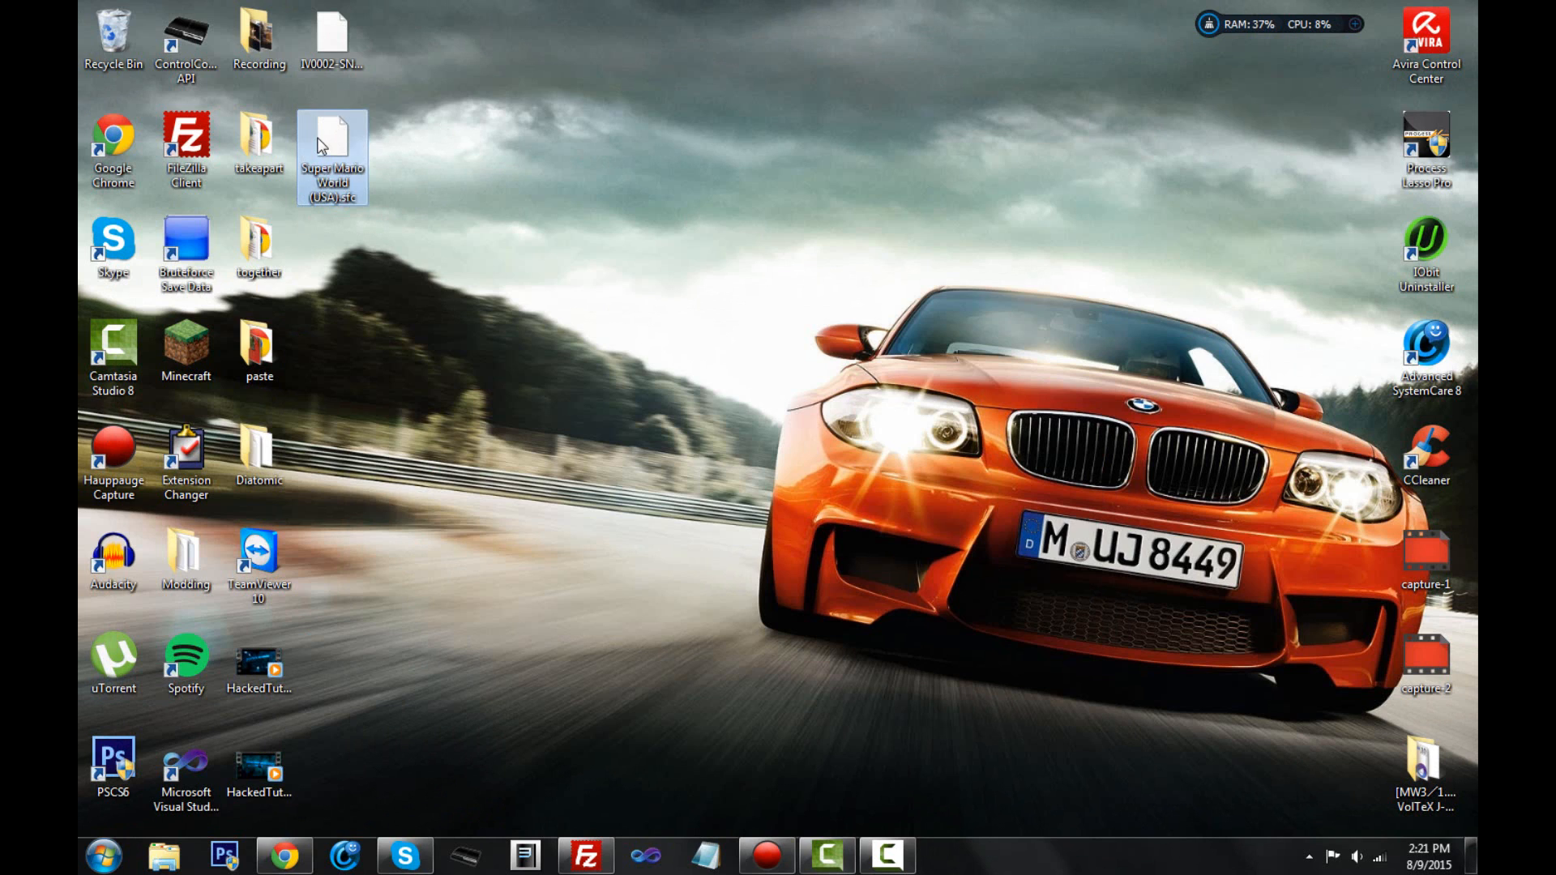
mouse_move(459, 128)
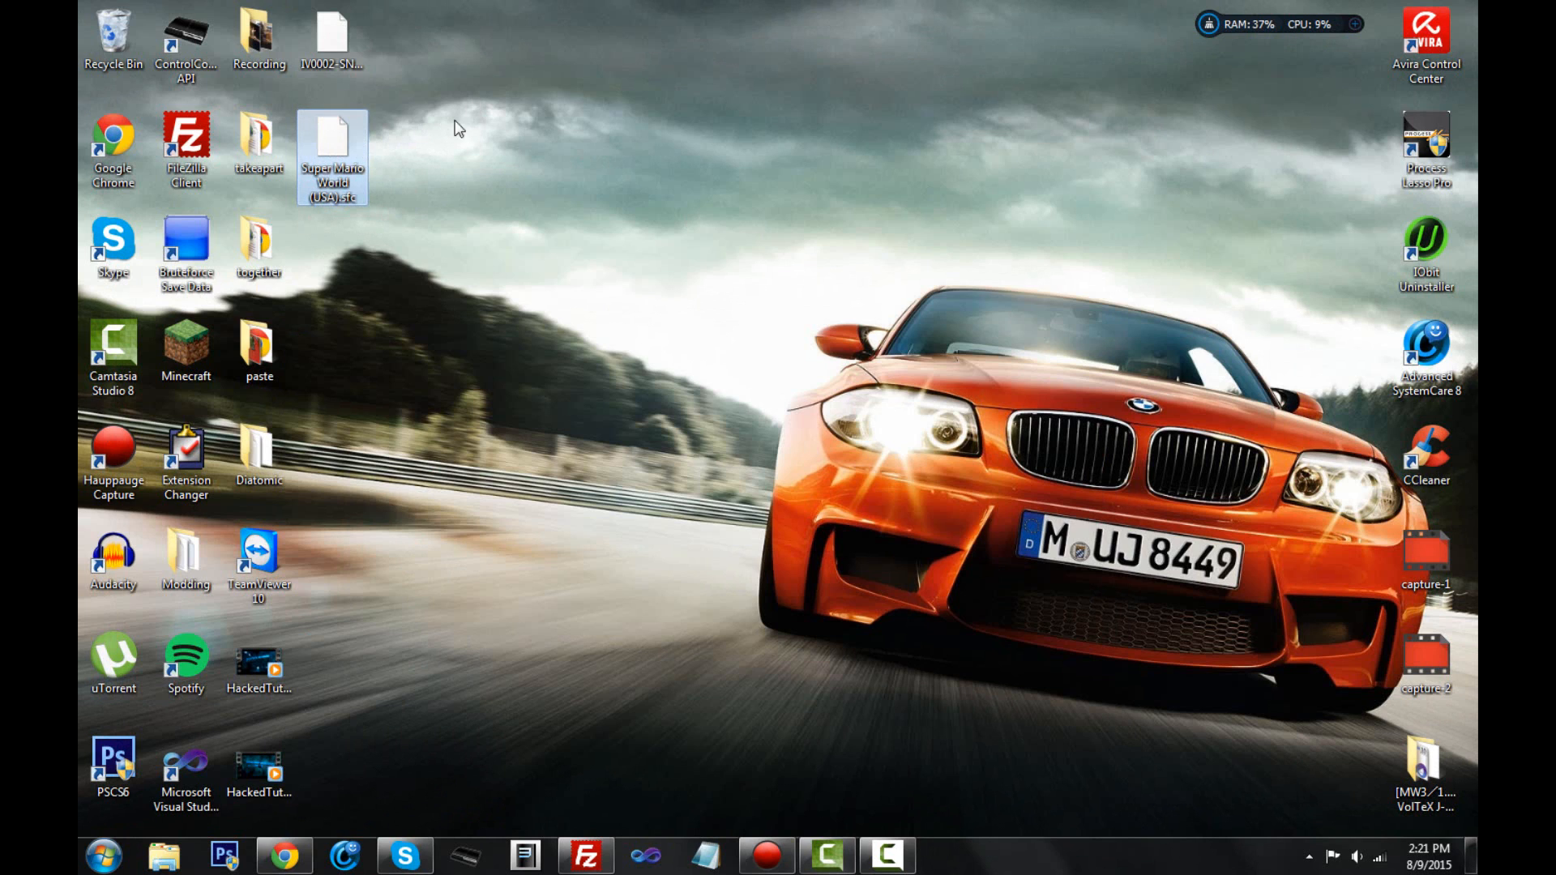
mouse_move(353, 130)
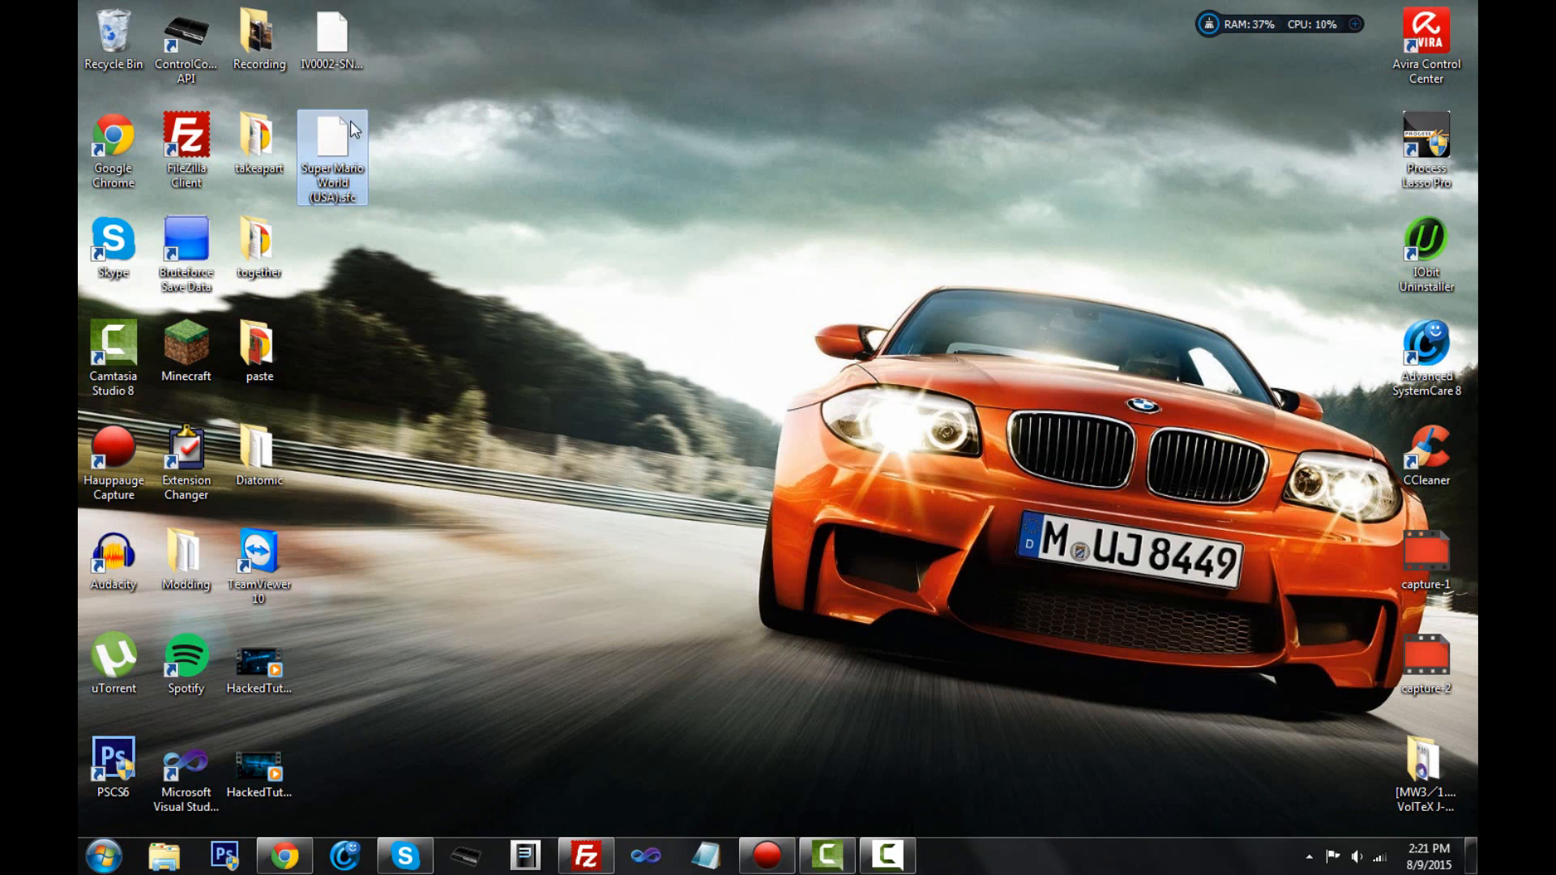
Step: Drag Super Mario World (USA).sfc from the desktop onto the PS3's roms folder
drag(332, 155, 682, 615)
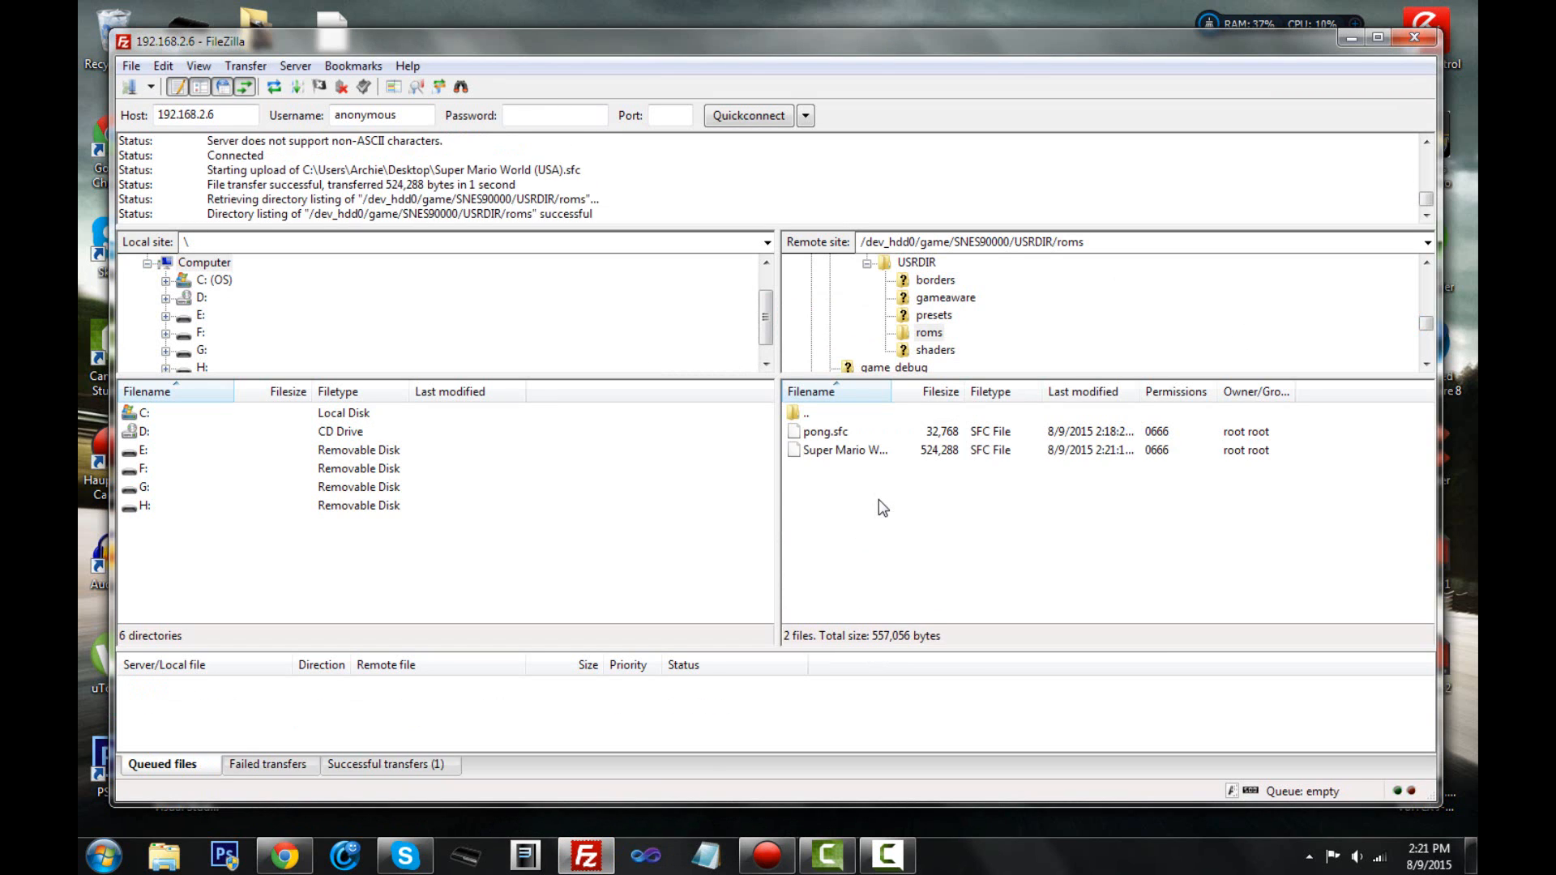
Step: Select the uploaded Super Mario World ROM in the PS3 roms folder to verify it
click(845, 450)
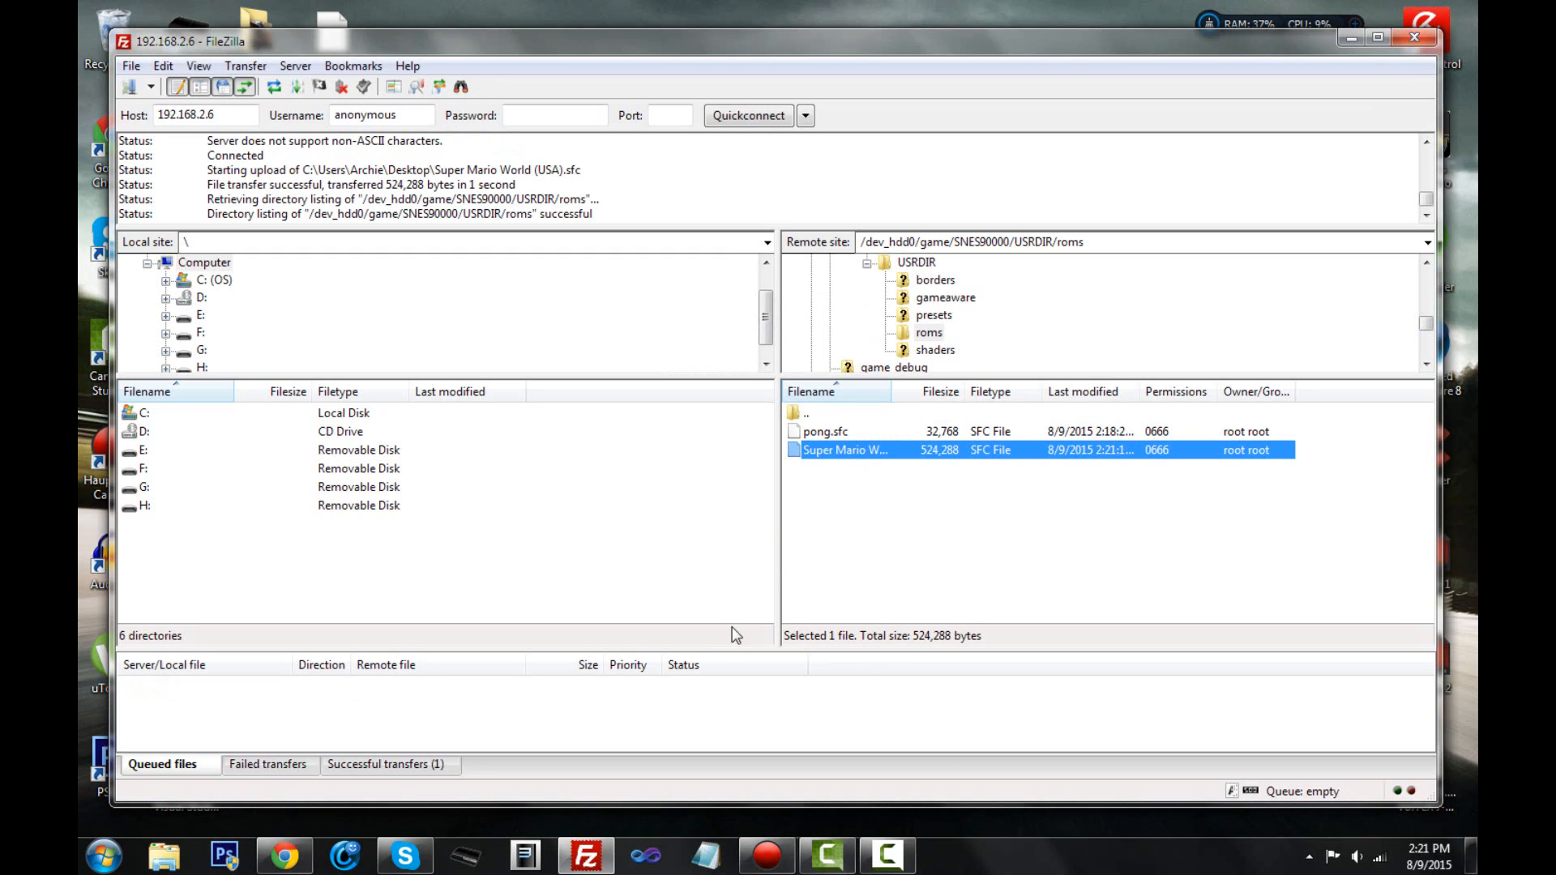
mouse_move(943, 493)
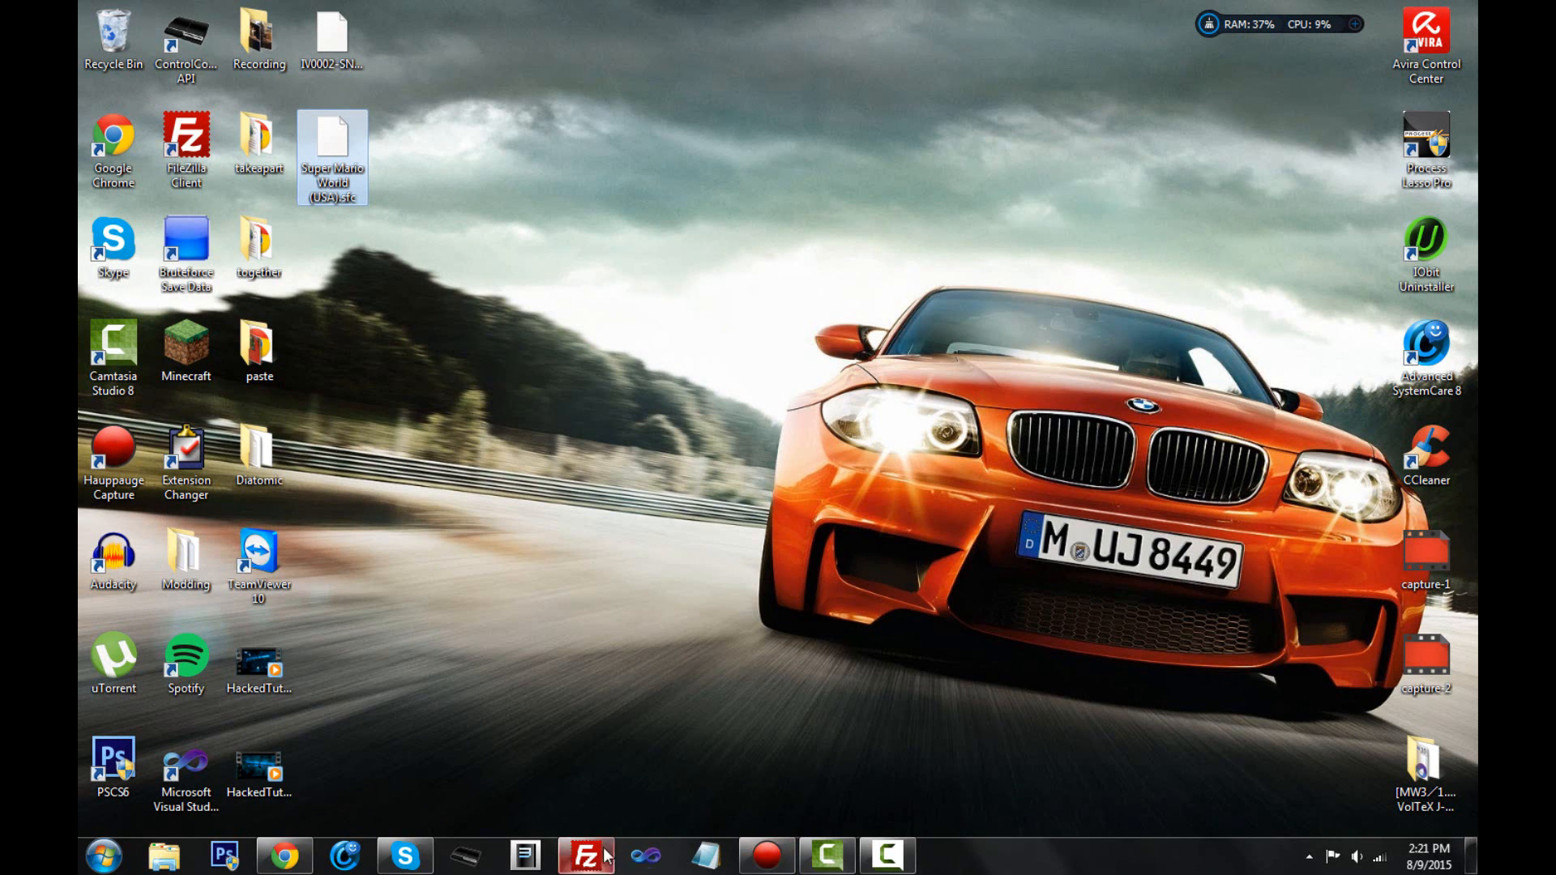
Step: Switch to Hauppauge Capture to view the PS3's live XMB Game column with Snes9x
click(113, 459)
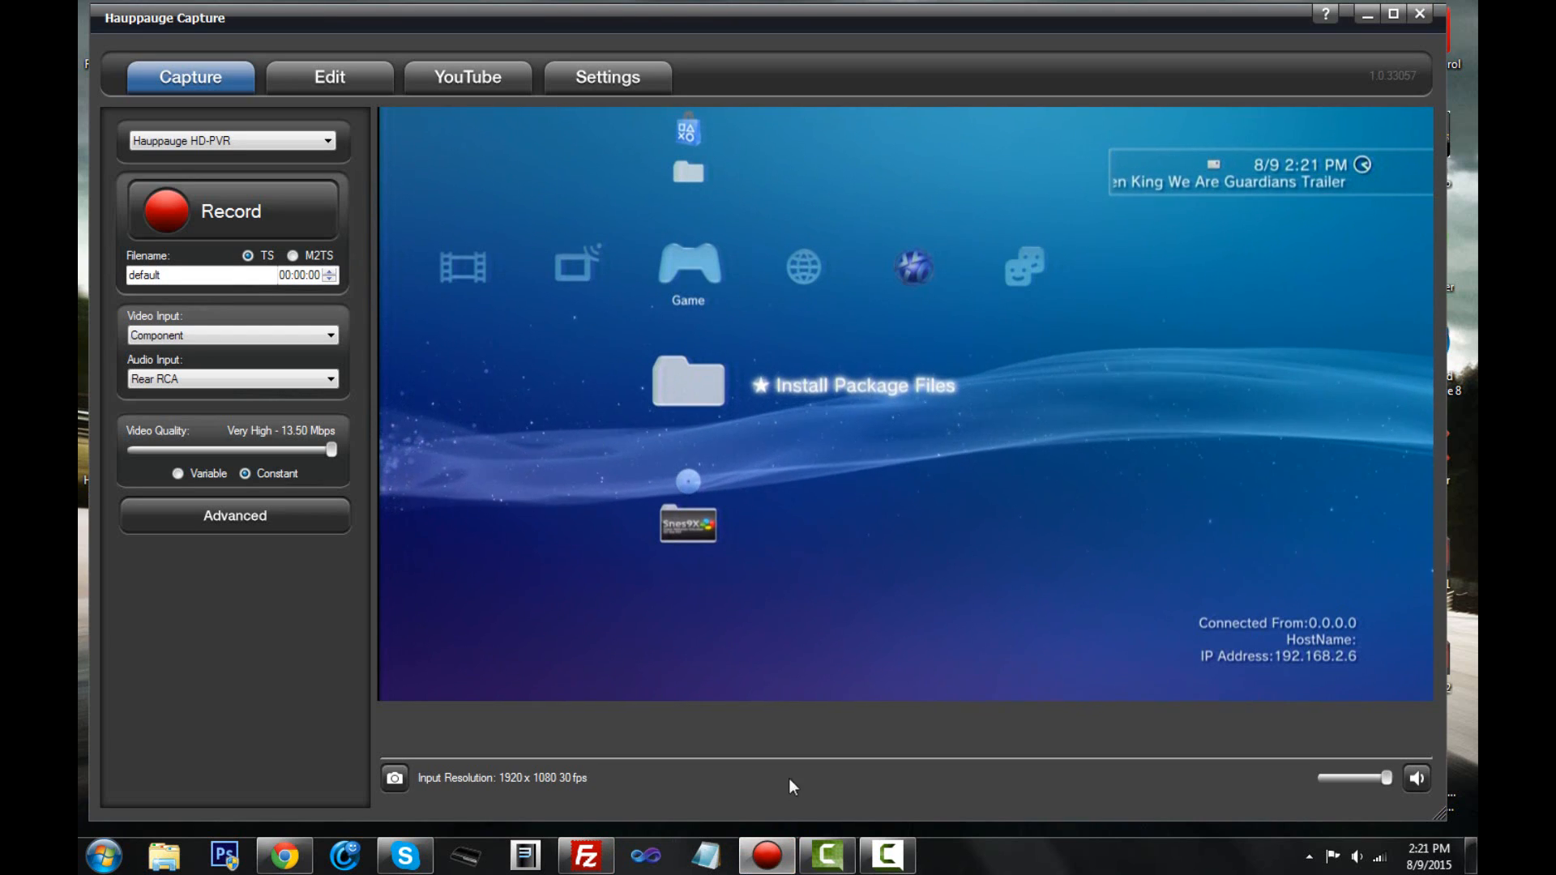